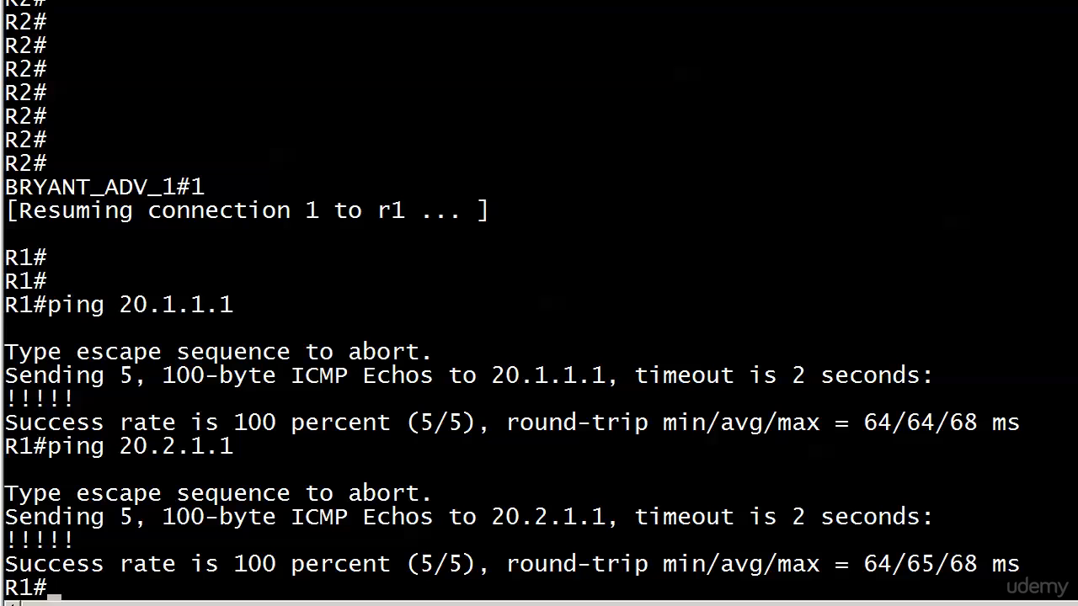
- Show R1's RIP details with two update sources and start marking the console output
{"action": "type", "text": "show ip protocols"}
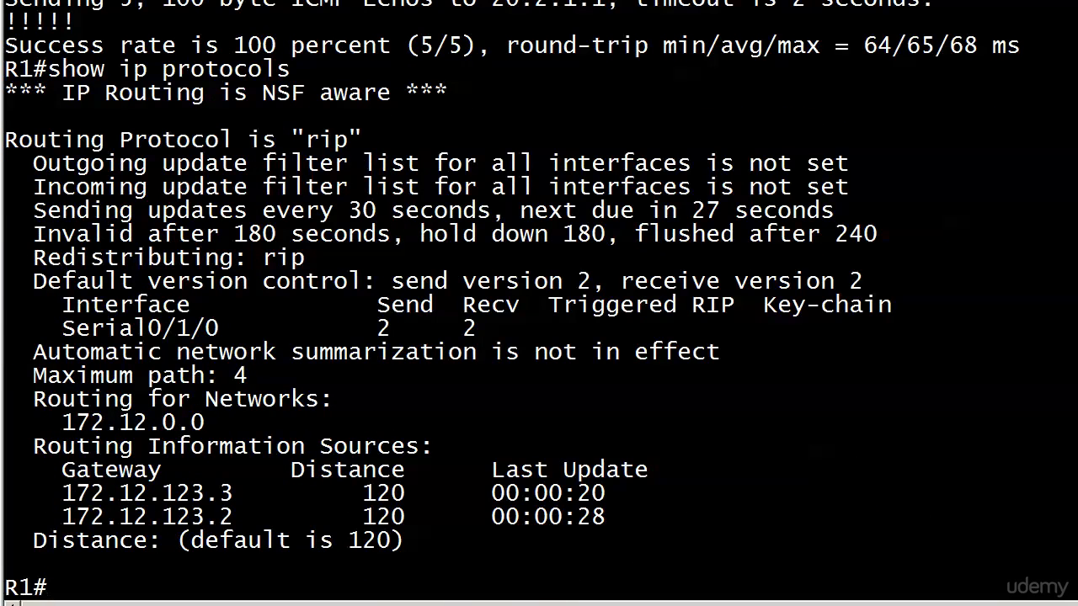
{"action": "right_click", "coordinate": [266, 404]}
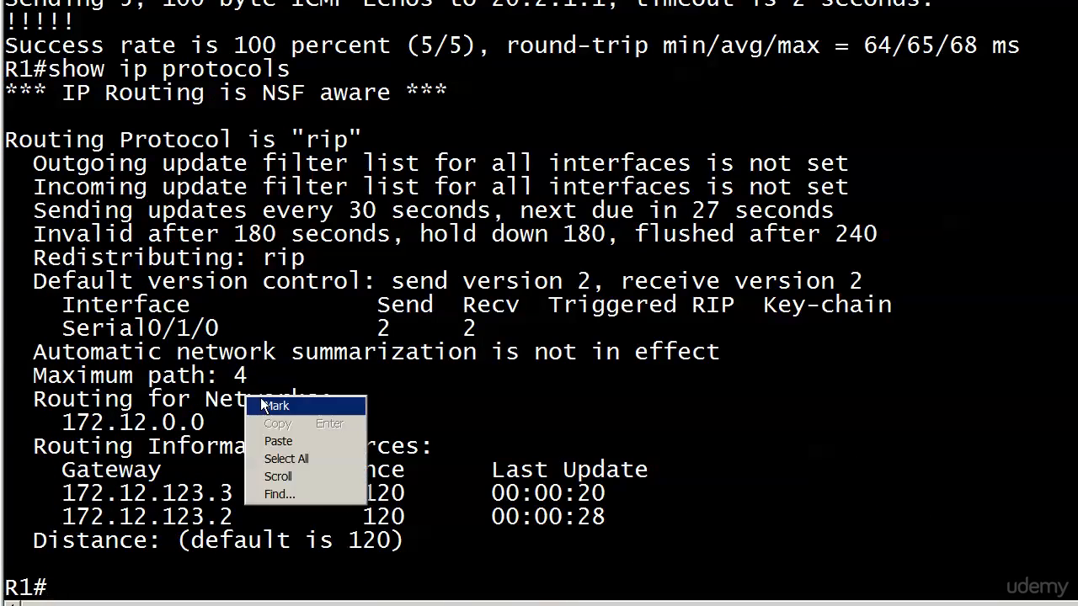
{"action": "left_click", "coordinate": [276, 406]}
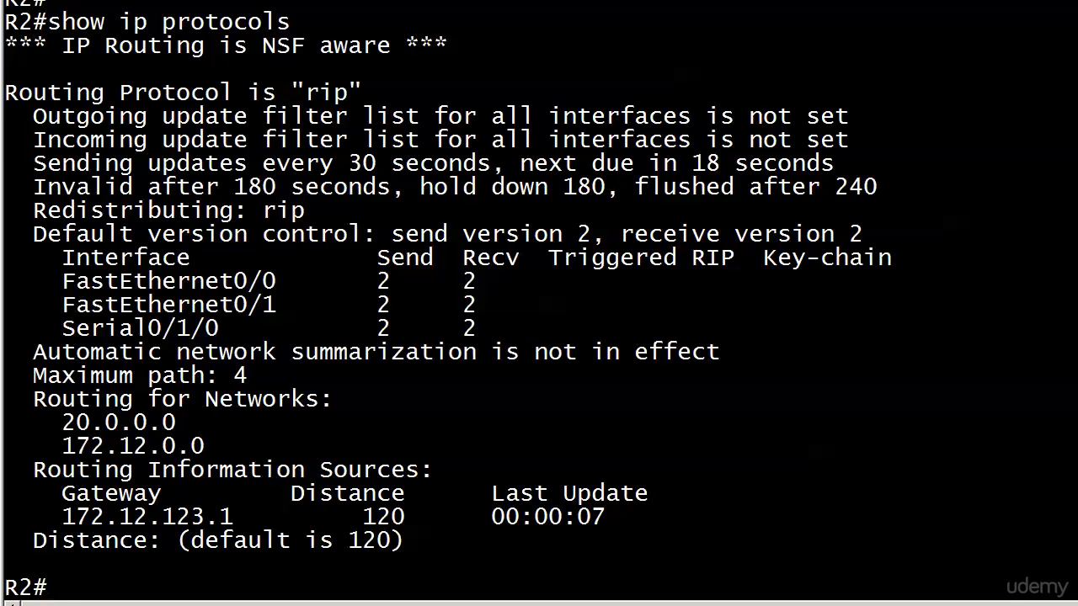
- Show RIP on R2 for Fa0/0, Fa0/1 and Serial0/1/0, then begin conf t
{"action": "type", "text": "con"}
{"action": "type", "text": "router rip"}
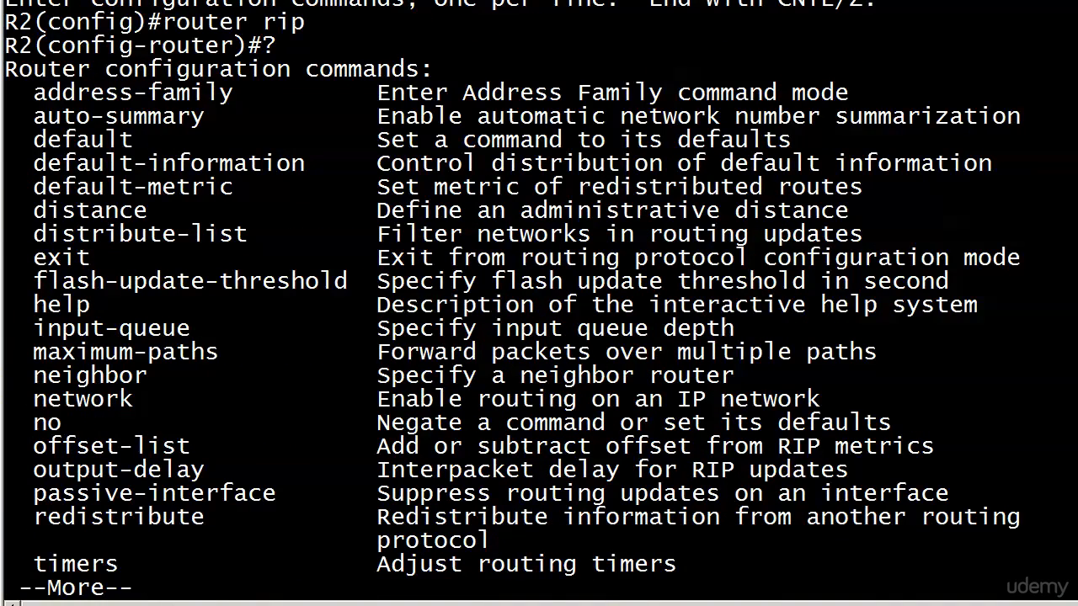
{"action": "mouse_move", "coordinate": [148, 594]}
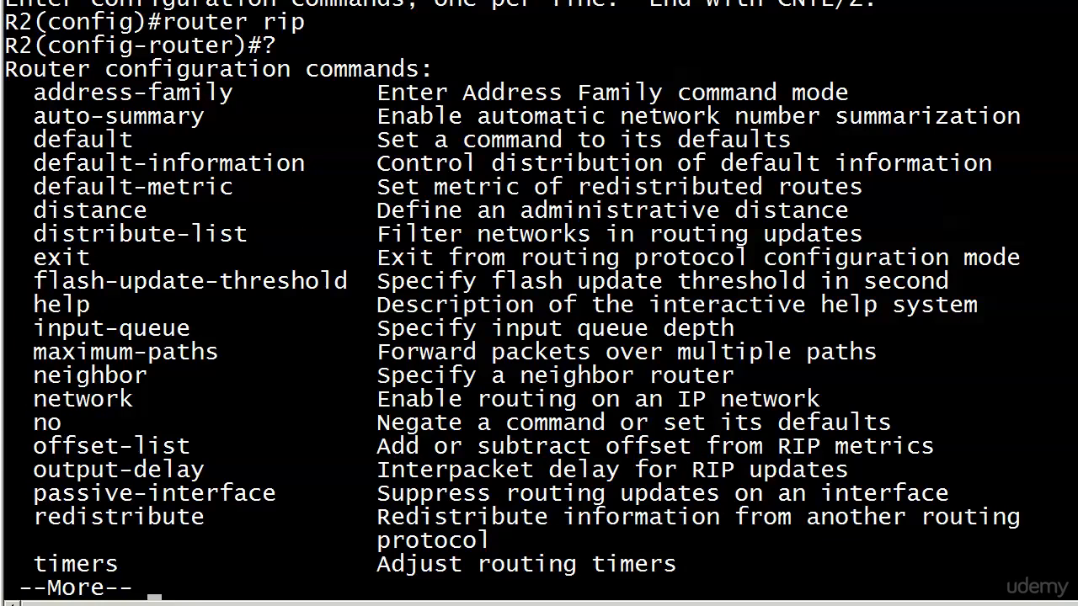
- List R2's RIP router commands and passive-interface options, then exit to privileged mode
{"action": "key", "text": "space"}
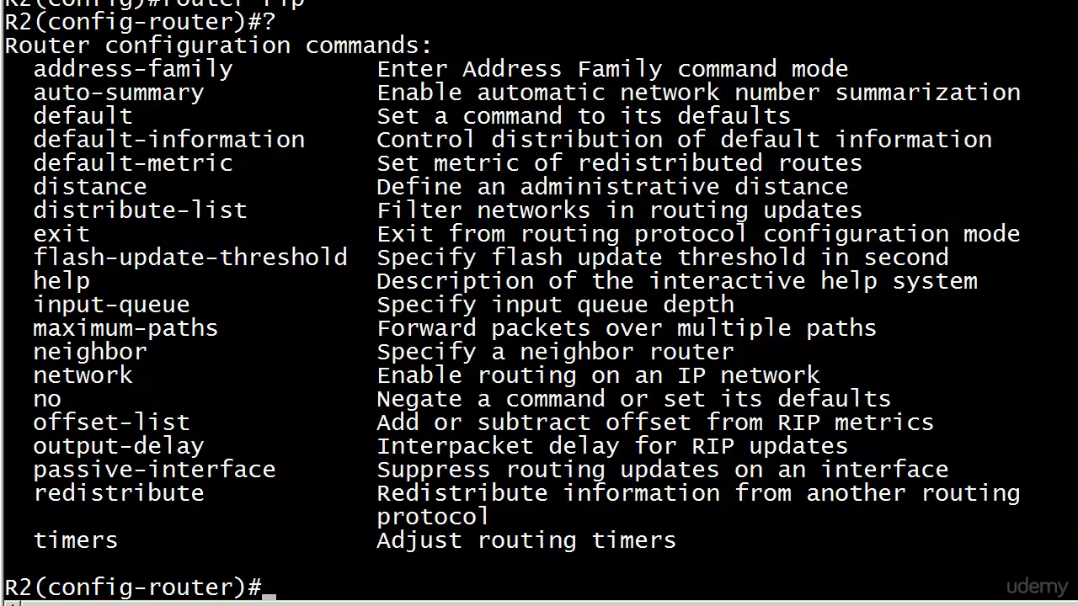
{"action": "type", "text": "passive-int"}
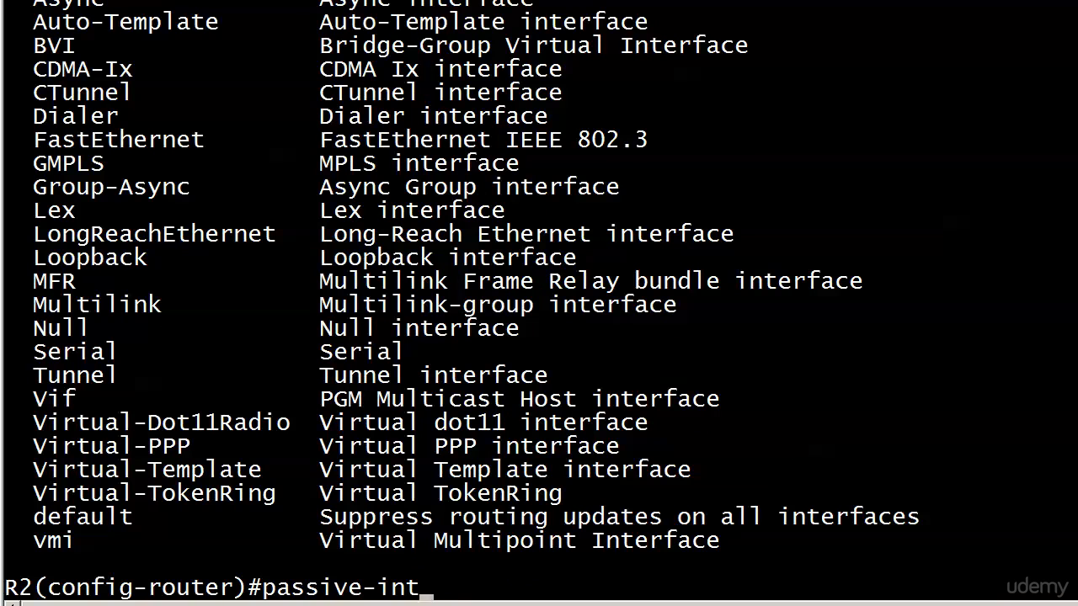
{"action": "key", "text": "ctrl+u"}
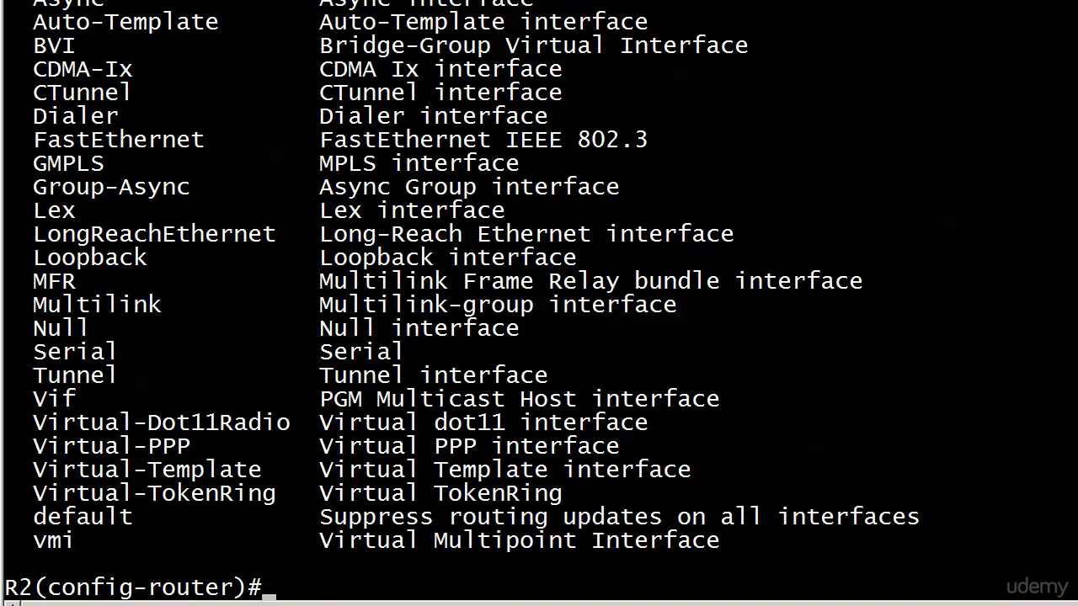
{"action": "key", "text": "ctrl+z"}
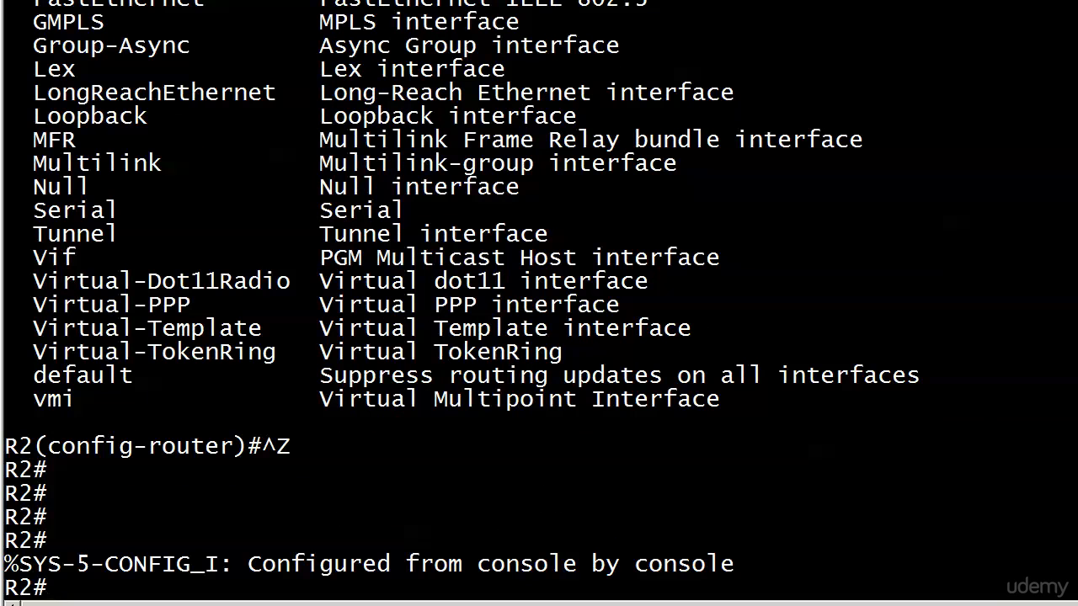
- Enable RIP debugging on R2 and watch updates sent out both FastEthernet interfaces
{"action": "type", "text": "debug i"}
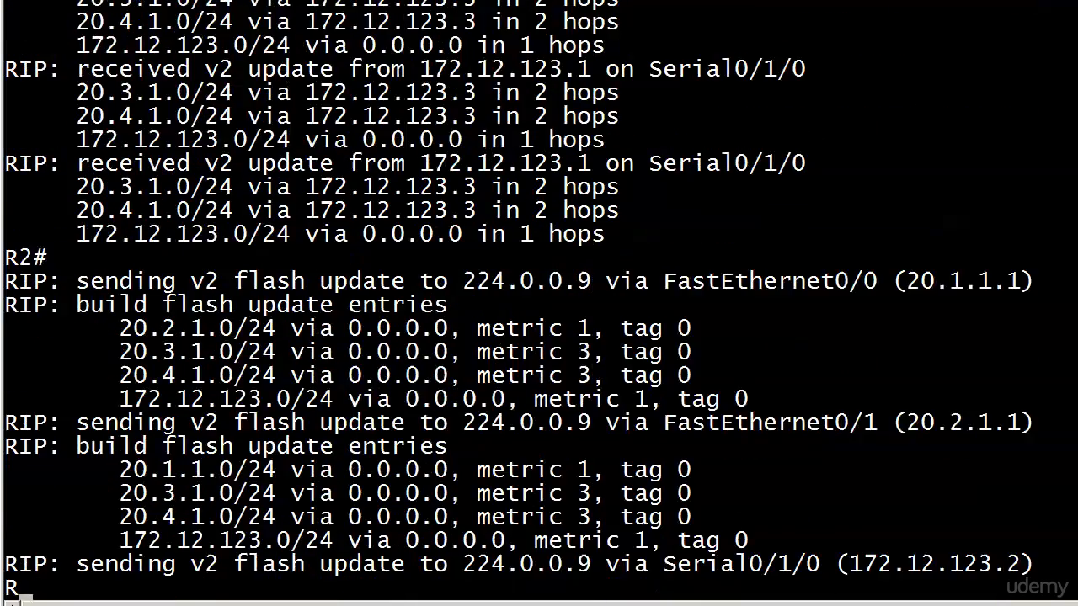
{"action": "scroll", "scroll_direction": "down", "scroll_amount": 3}
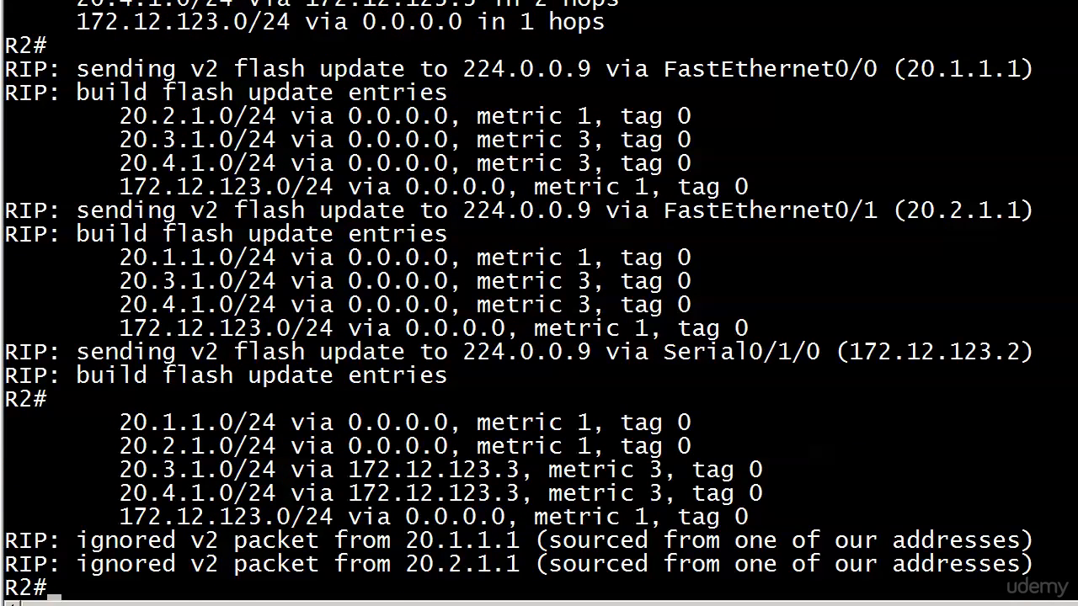
{"action": "scroll", "scroll_direction": "down", "scroll_amount": 3}
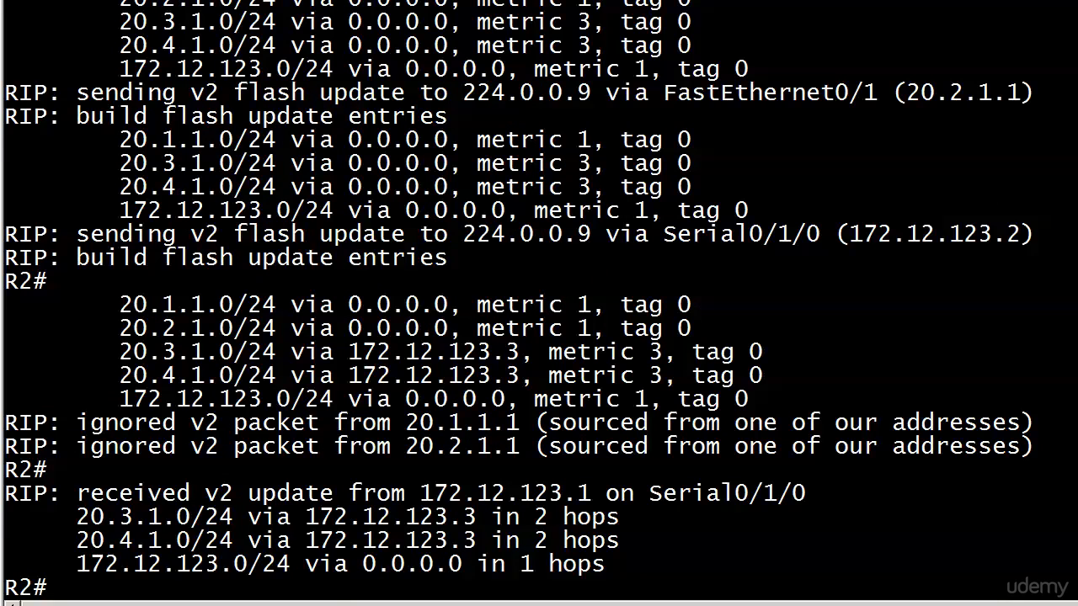
- Turn off all debugging with undebug all and review the earlier debug output
{"action": "type", "text": "u all"}
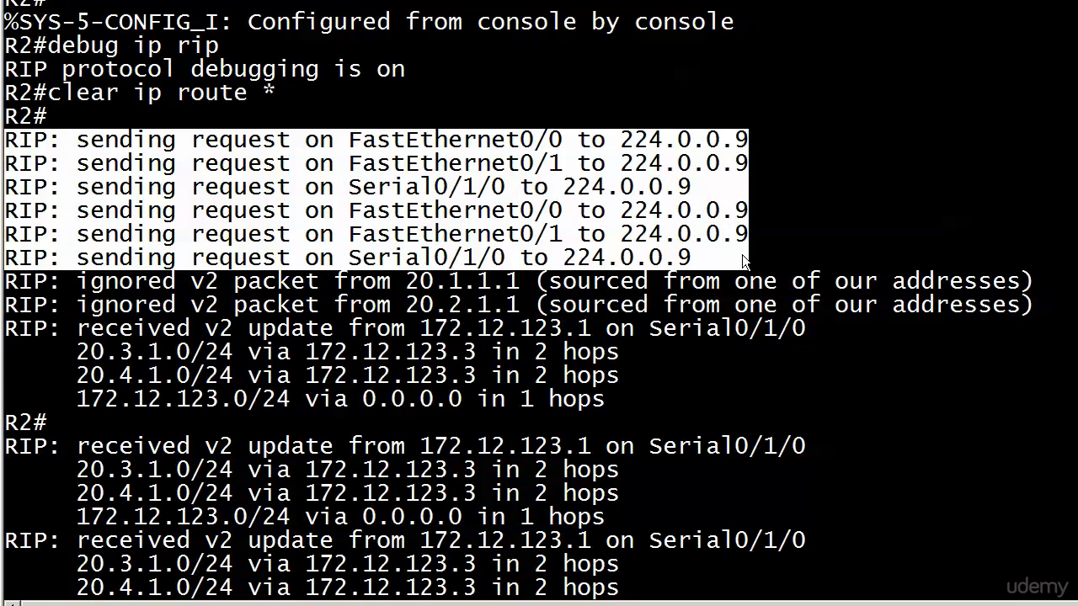
{"action": "mouse_move", "coordinate": [740, 267]}
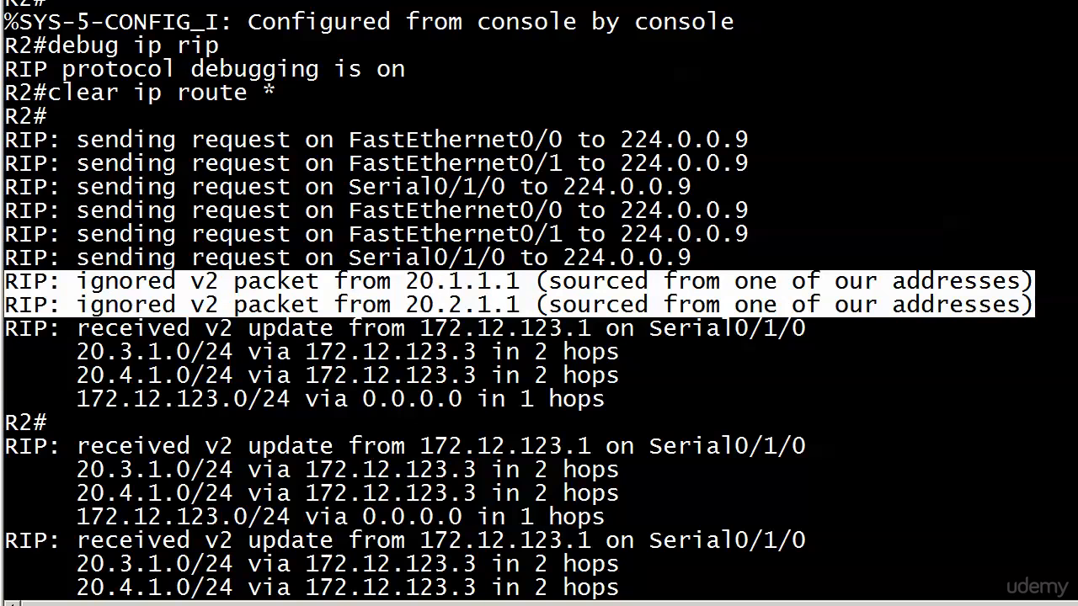
{"action": "scroll", "scroll_direction": "up", "scroll_amount": 3}
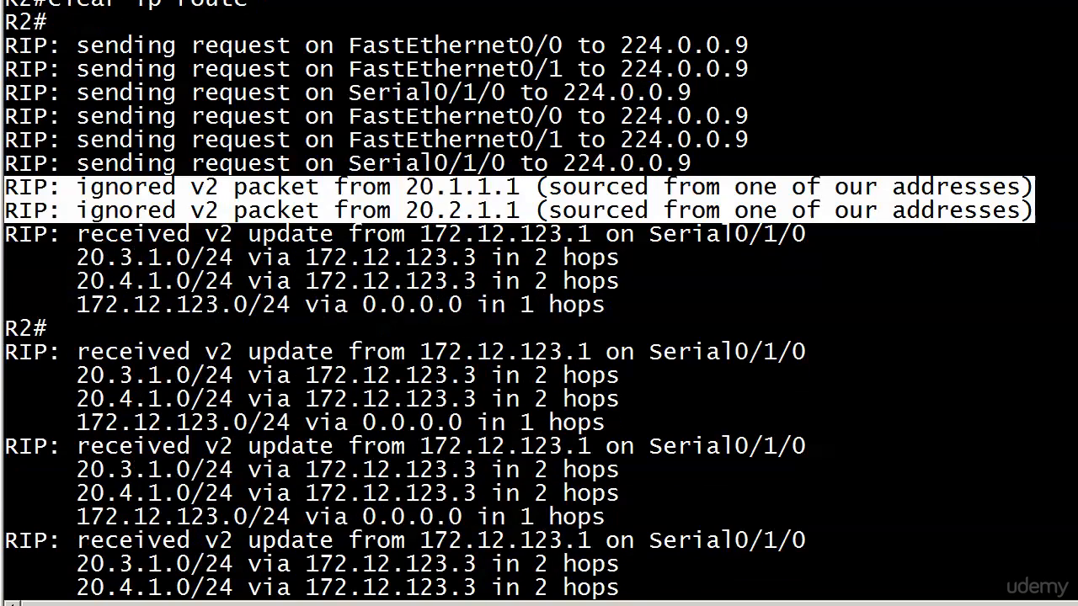
{"action": "scroll", "scroll_direction": "down", "scroll_amount": 3}
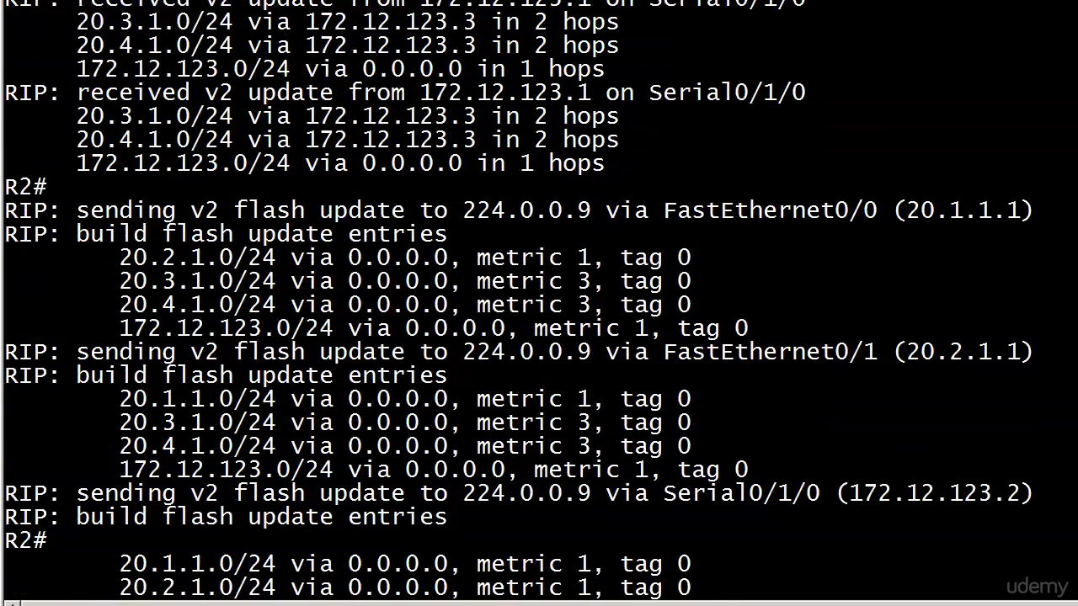
{"action": "scroll", "scroll_direction": "down", "scroll_amount": 3}
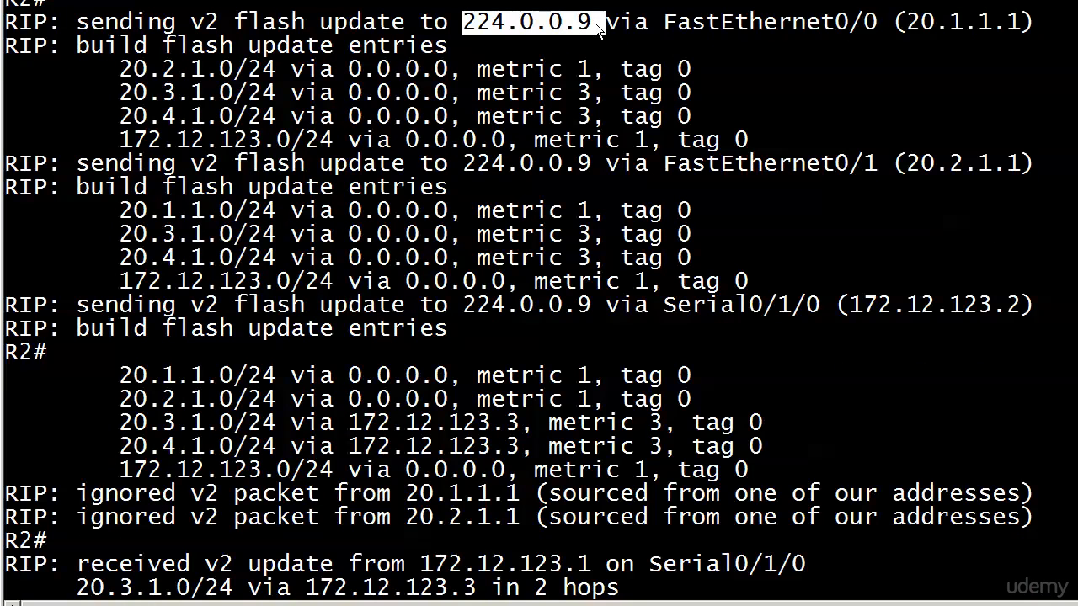
{"action": "mouse_move", "coordinate": [467, 173]}
{"action": "type", "text": "conf t"}
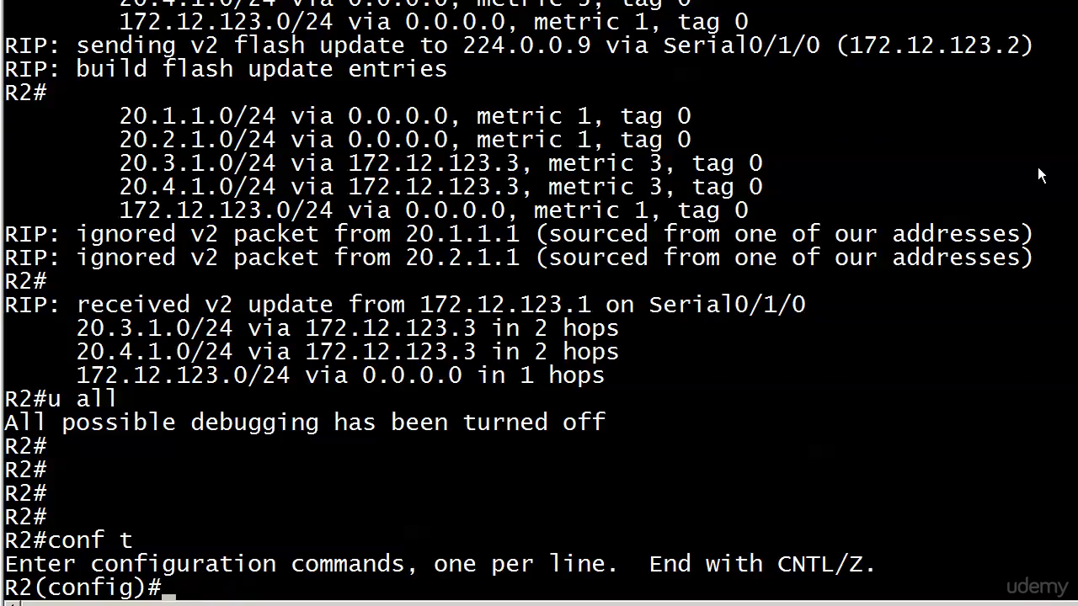
- Make FastEthernet0/0 and 0/1 passive under router rip and return to privileged mode
{"action": "type", "text": "router rip"}
{"action": "type", "text": "passive-int fast 0/0"}
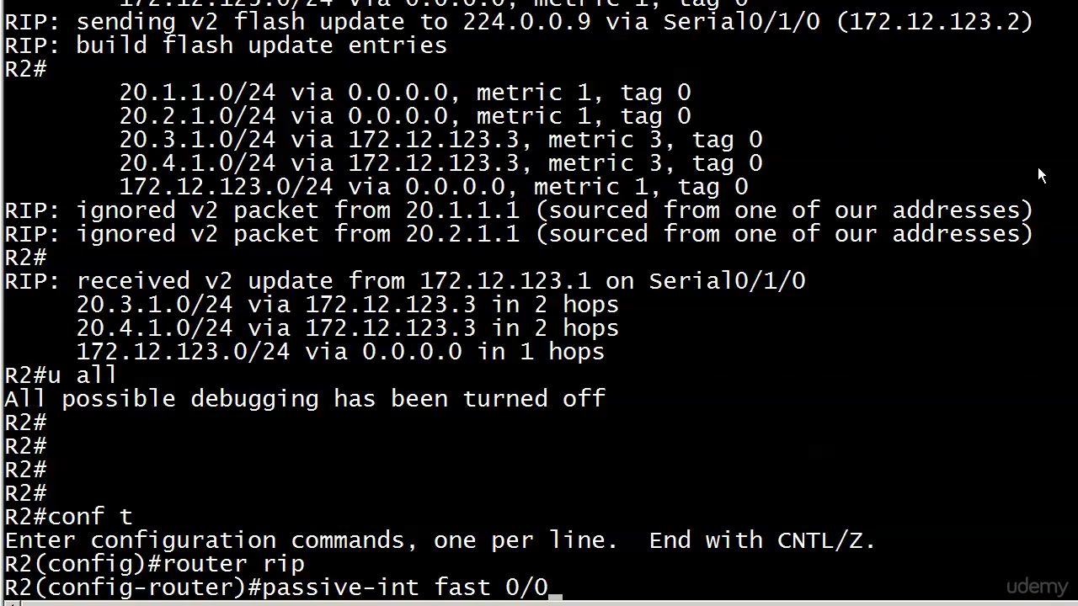
{"action": "key", "text": "enter"}
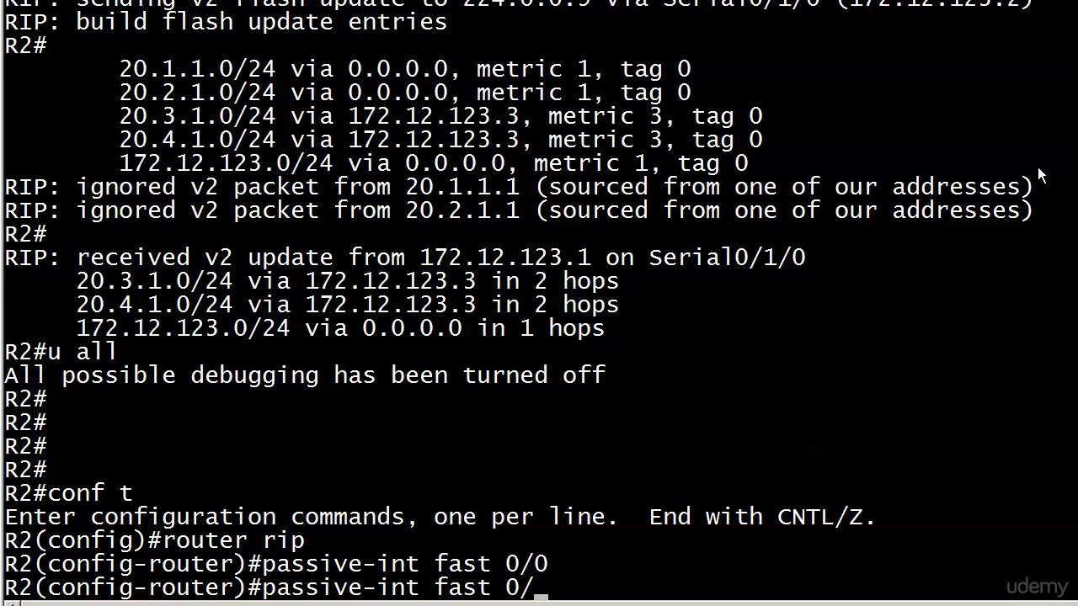
{"action": "key", "text": "Return"}
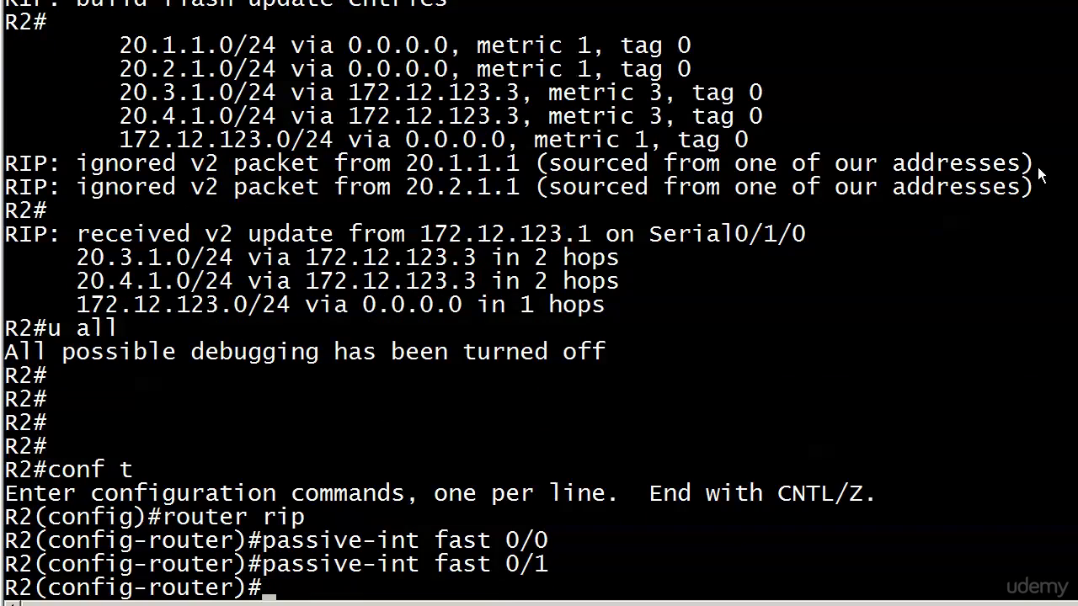
{"action": "key", "text": "ctrl+z"}
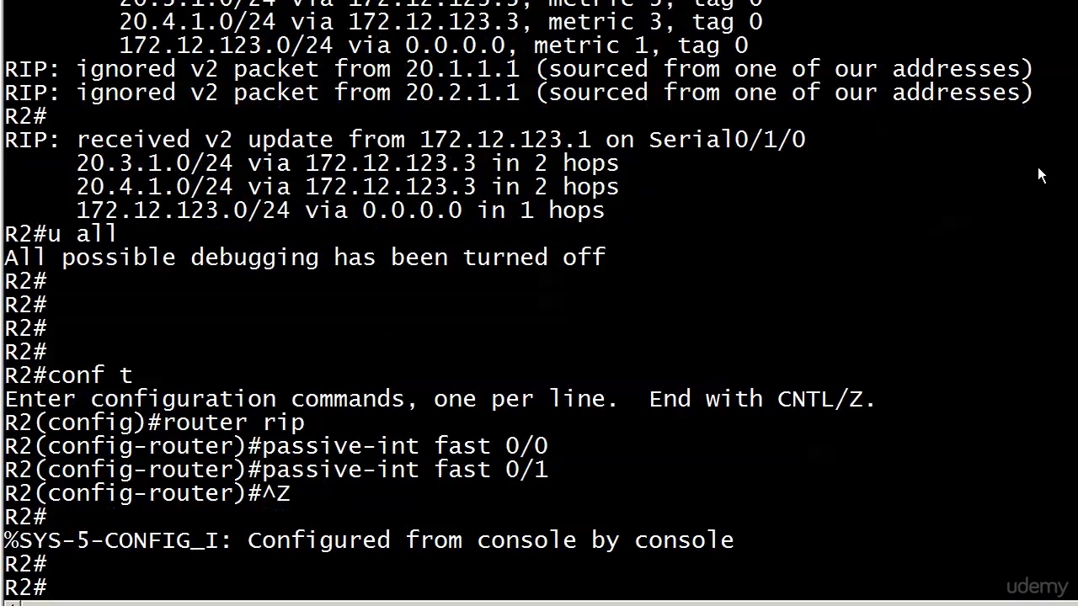
{"action": "type", "text": "show ip pr"}
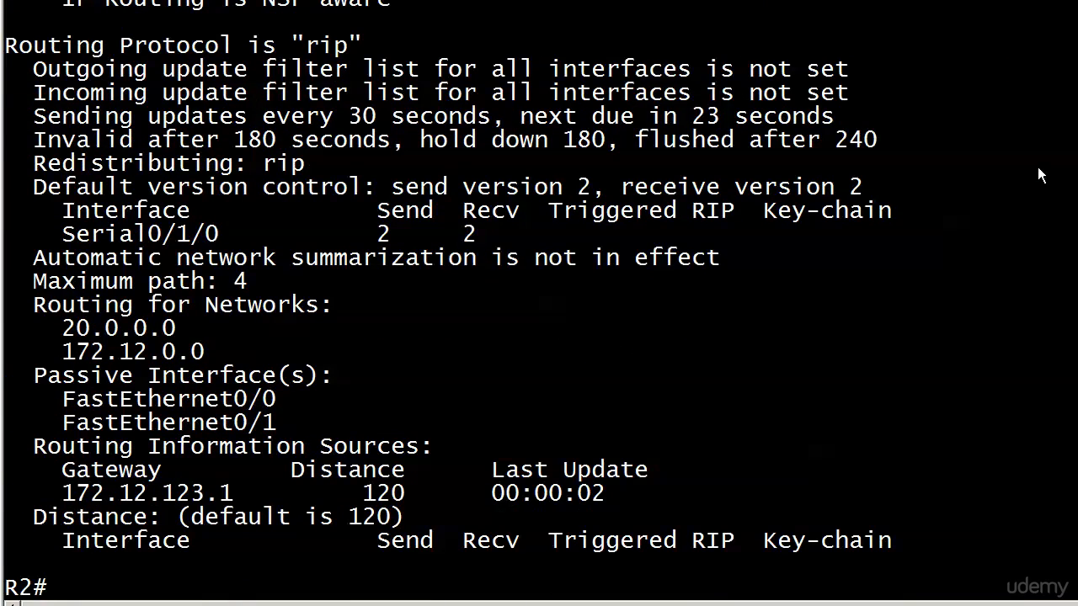
{"action": "mouse_move", "coordinate": [165, 356]}
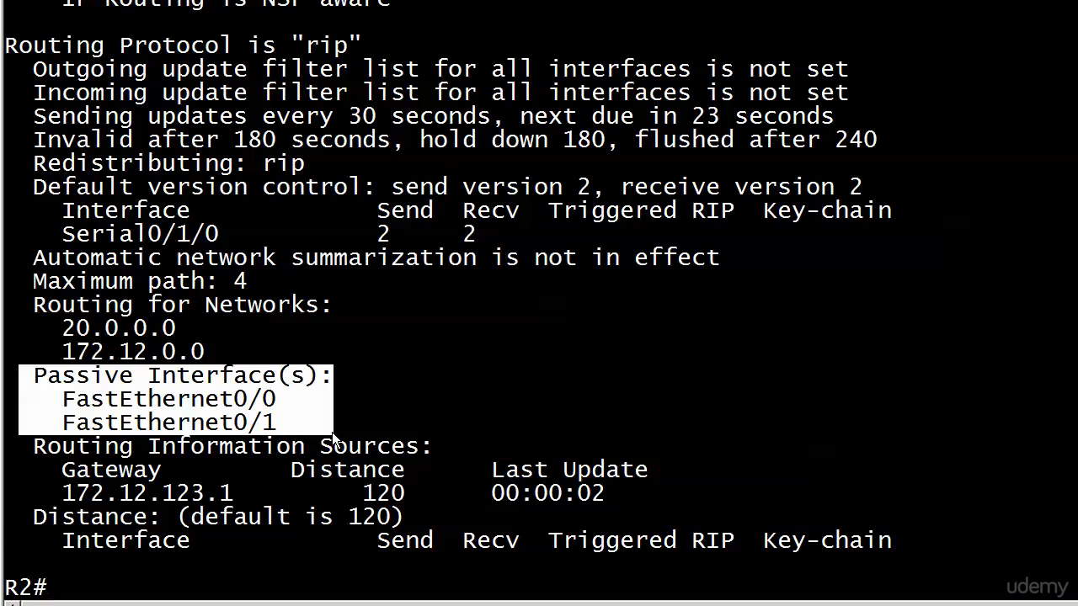
{"action": "mouse_move", "coordinate": [1009, 500]}
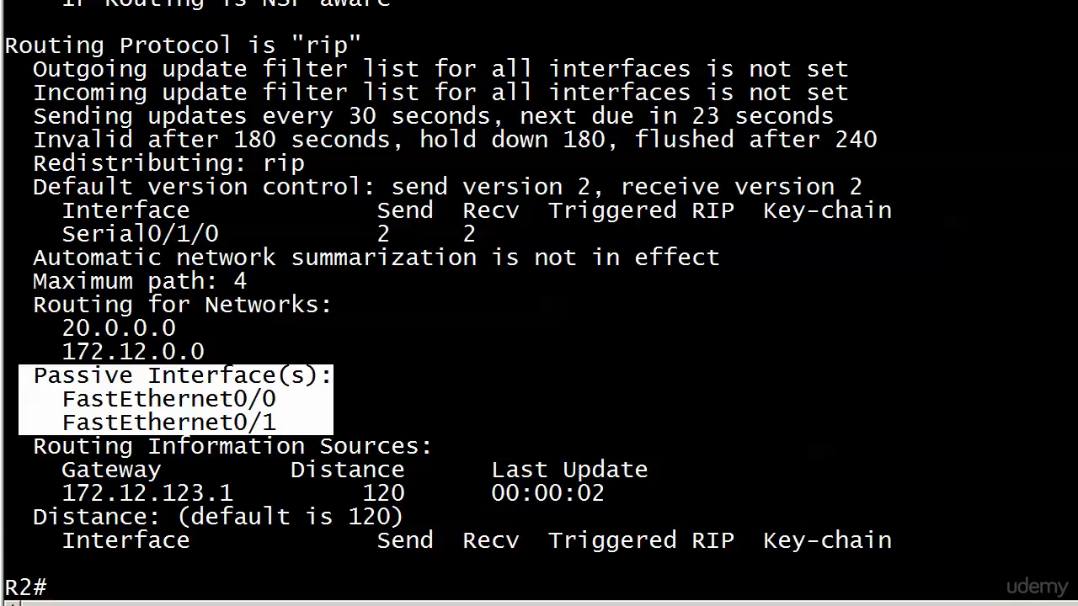
- Verify Fa0/0 and Fa0/1 appear under Passive Interface(s), then begin debug ip rip
{"action": "type", "text": "debug ip rip"}
{"action": "type", "text": "clear ip route *"}
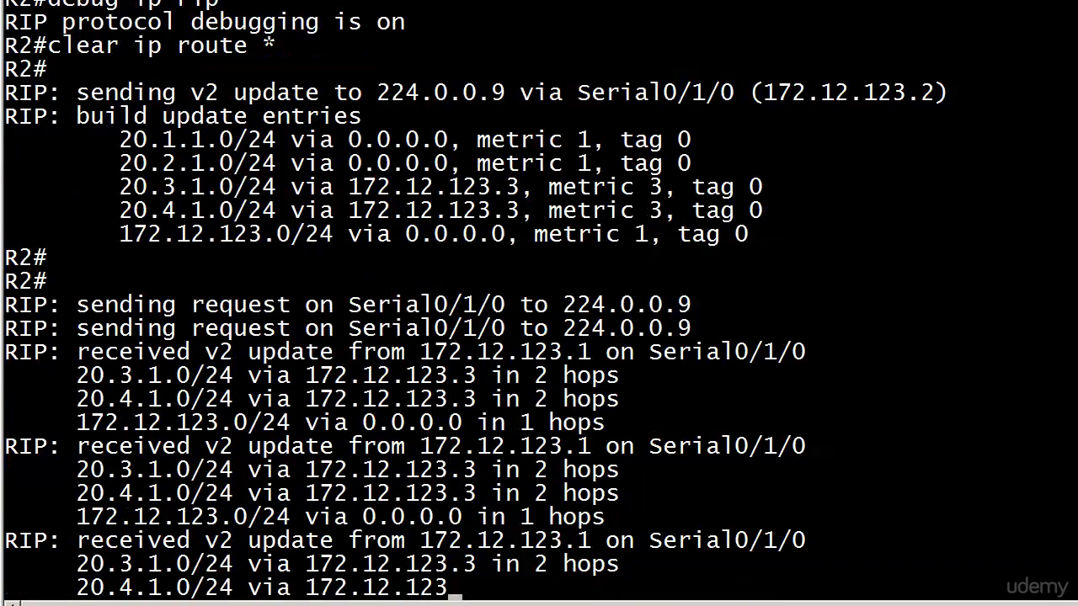
- Scroll through R2's RIP debug output showing updates sent only via Serial0/1/0
{"action": "scroll", "scroll_direction": "down", "scroll_amount": 3}
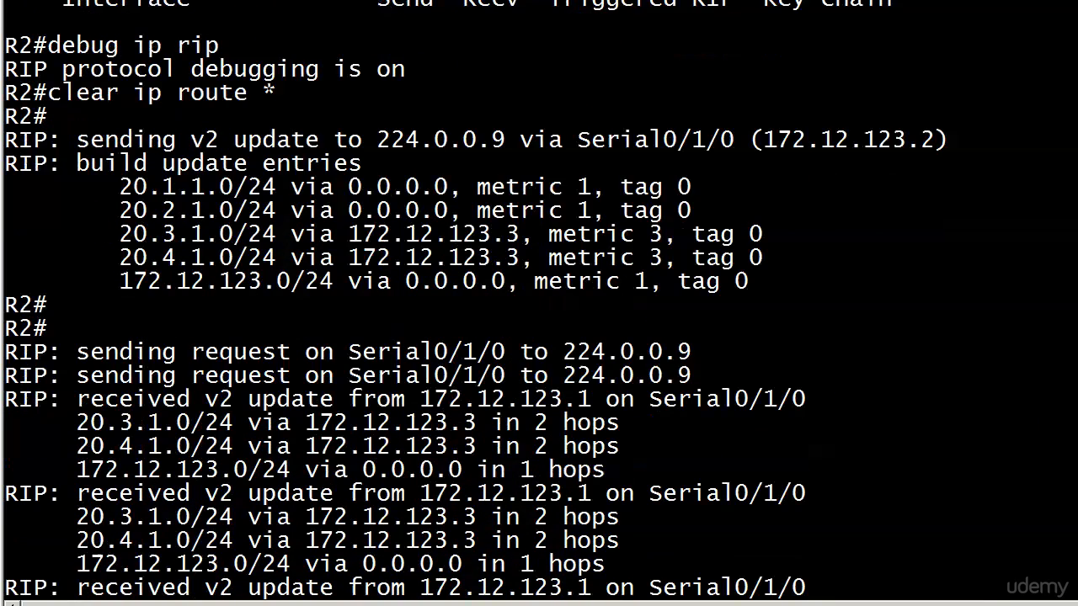
{"action": "scroll", "scroll_direction": "down", "scroll_amount": 3}
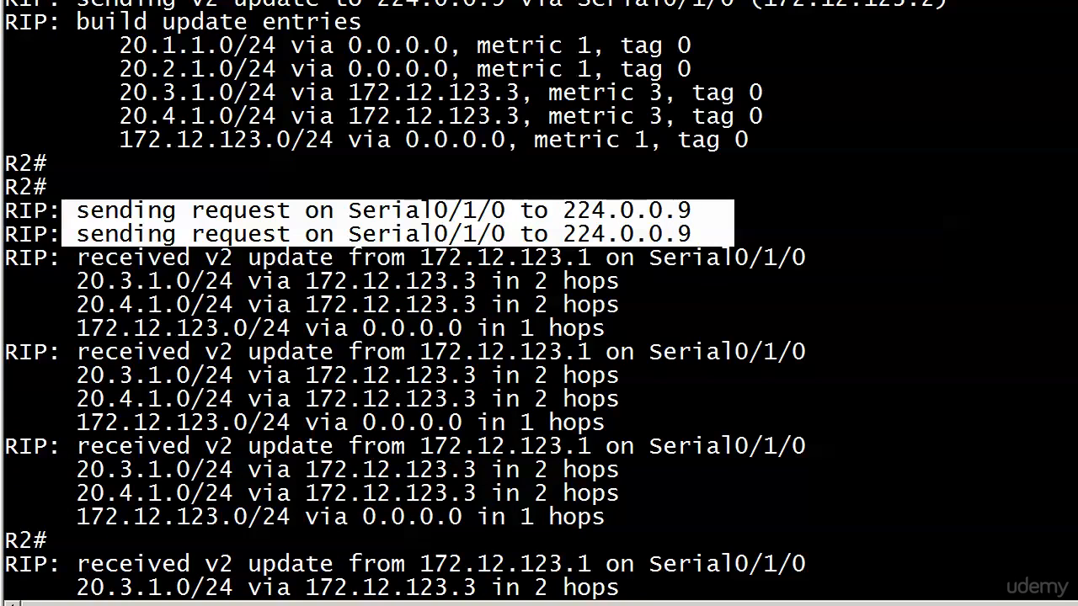
{"action": "scroll", "scroll_direction": "down", "scroll_amount": 3}
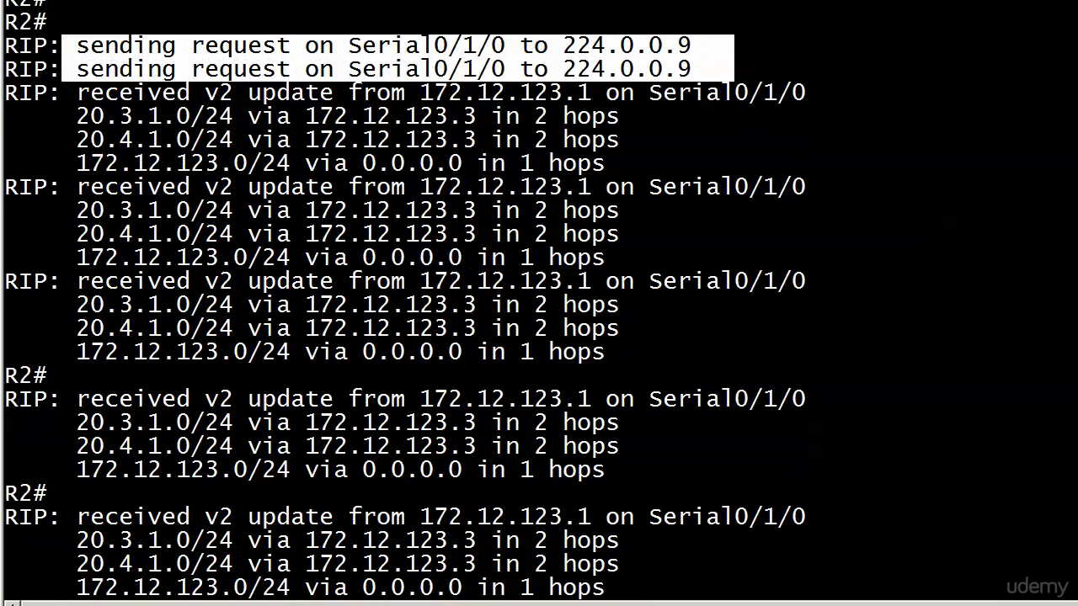
{"action": "scroll", "scroll_direction": "down", "scroll_amount": 3}
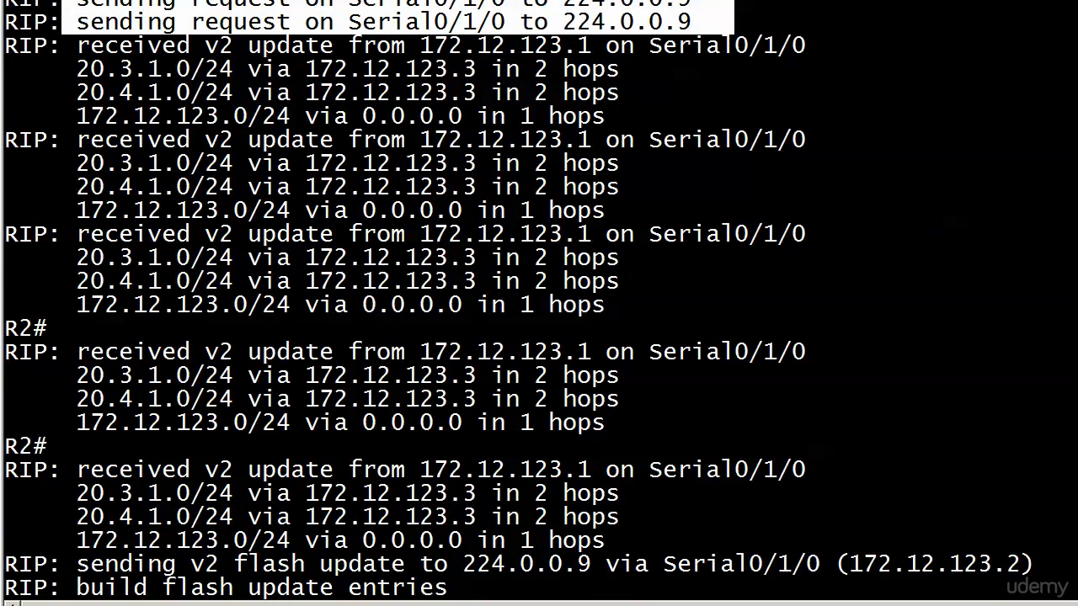
{"action": "scroll", "scroll_direction": "down", "scroll_amount": 3}
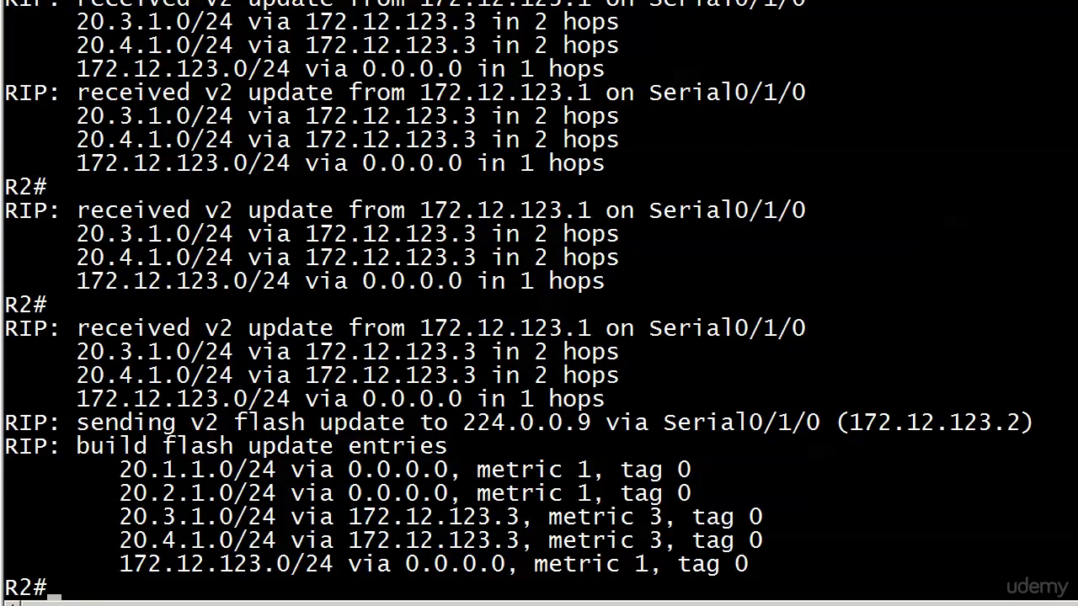
{"action": "scroll", "scroll_direction": "down", "scroll_amount": 3}
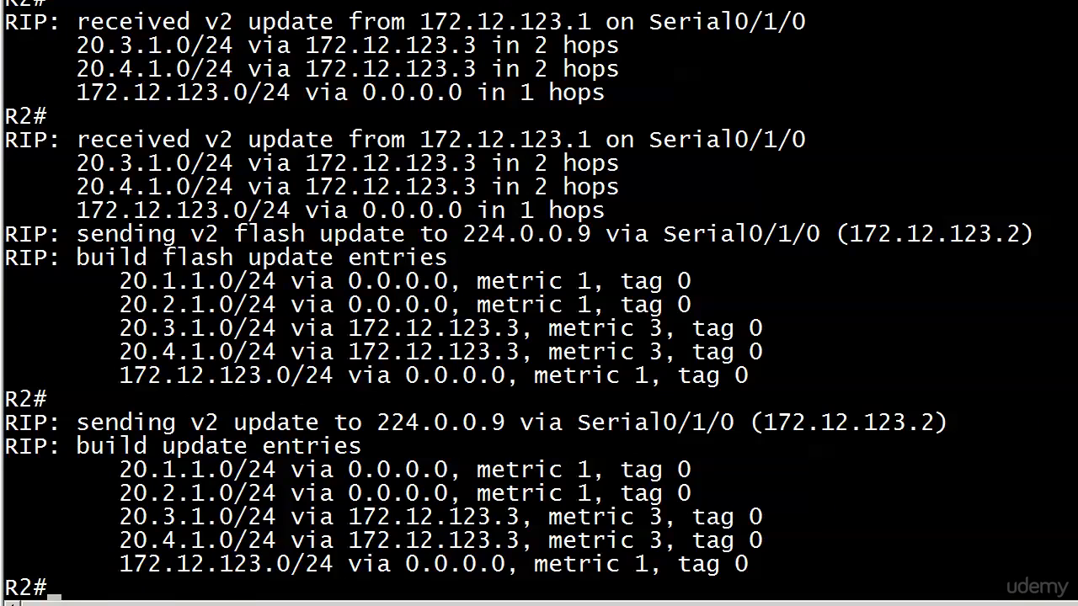
{"action": "scroll", "scroll_direction": "down", "scroll_amount": 3}
{"action": "type", "text": "u all"}
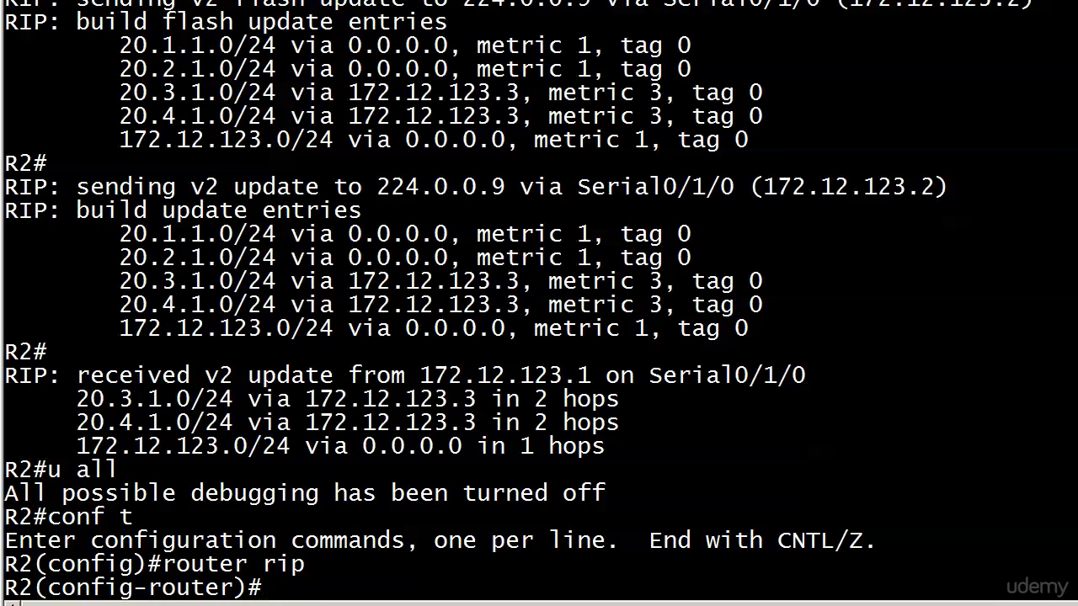
- Turn off debugging and remove passive-interface FastEthernet0/1 from R2's RIP process
{"action": "type", "text": "no"}
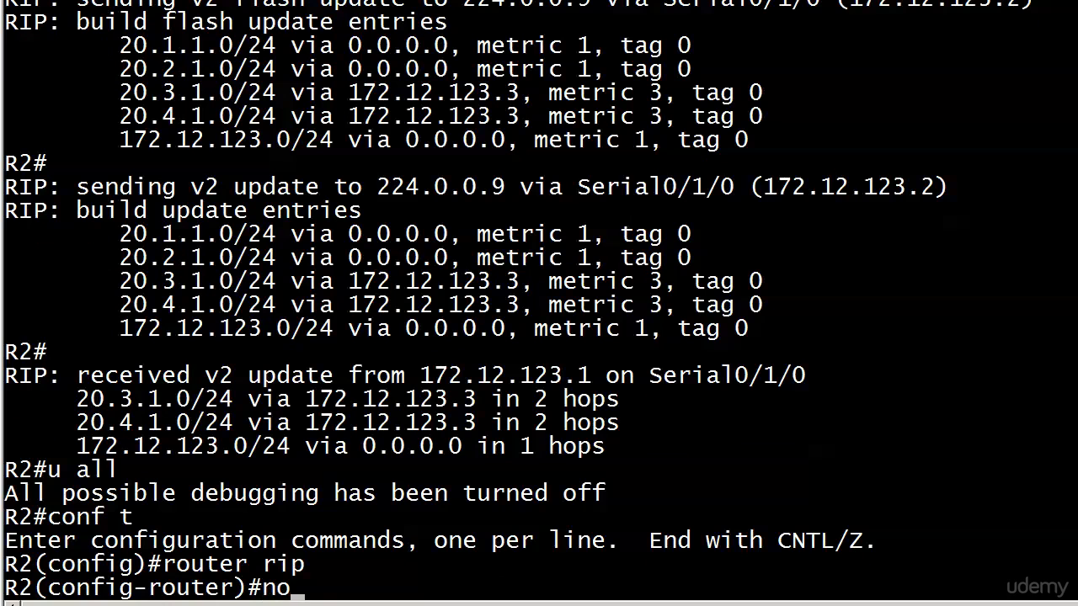
{"action": "key", "text": "Backspace"}
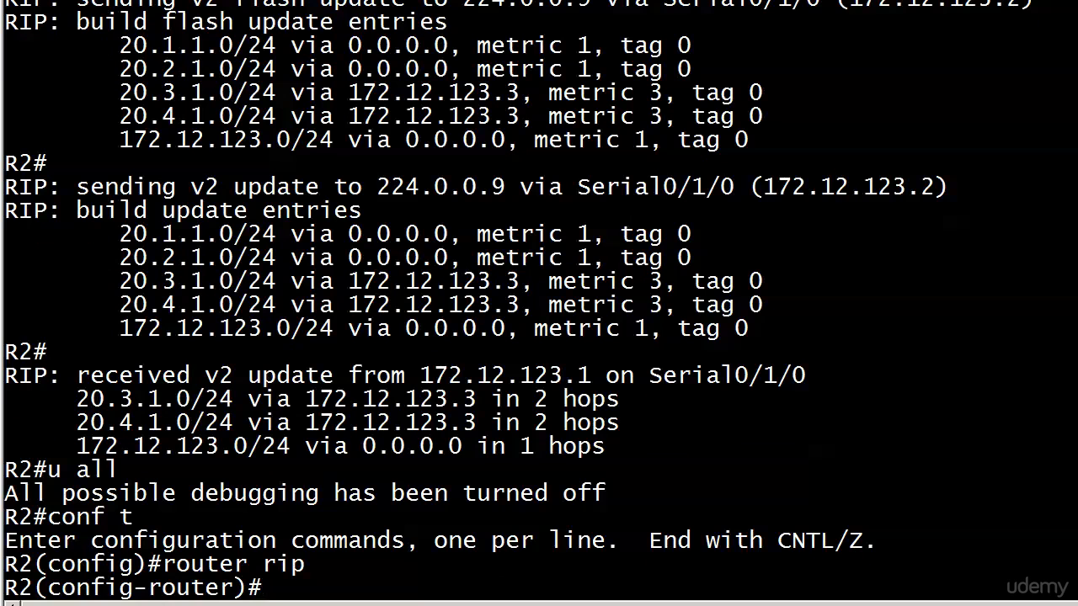
{"action": "type", "text": "passive-int fast 0/1"}
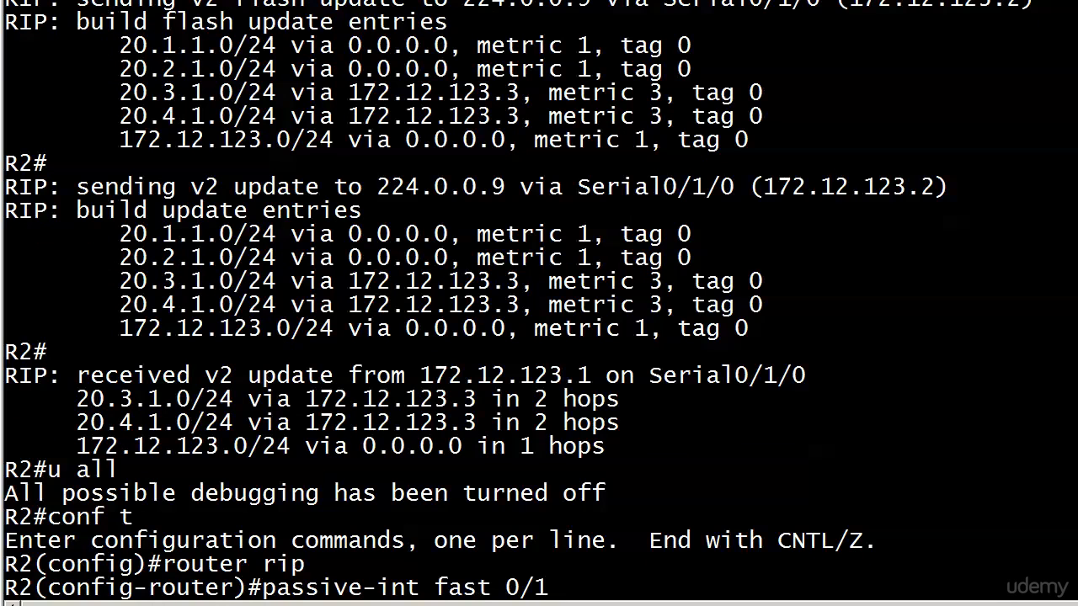
{"action": "type", "text": "router rip"}
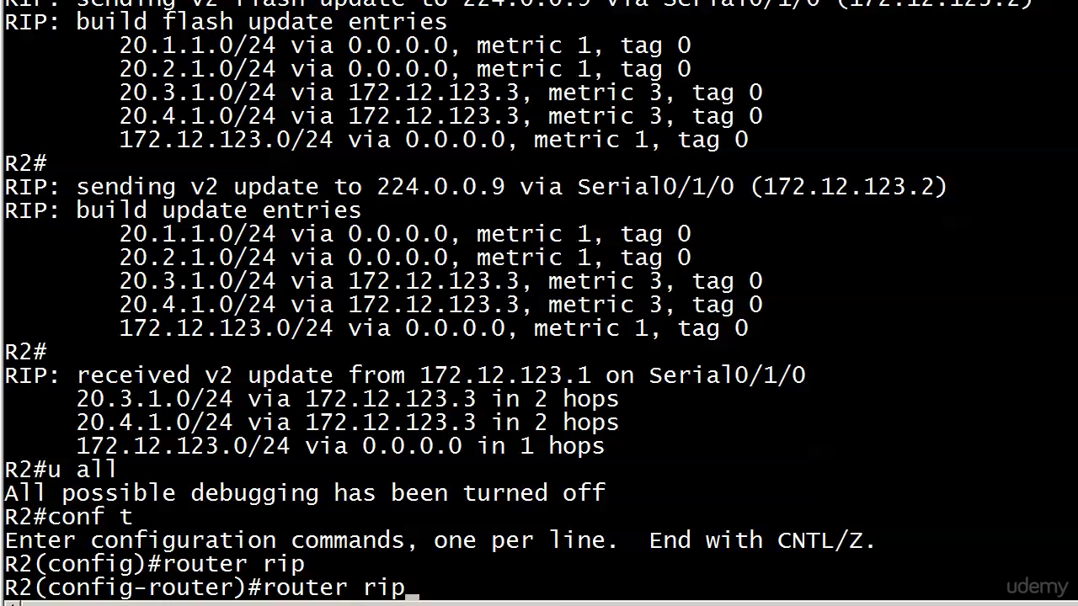
{"action": "type", "text": "passive-int fast 0/1"}
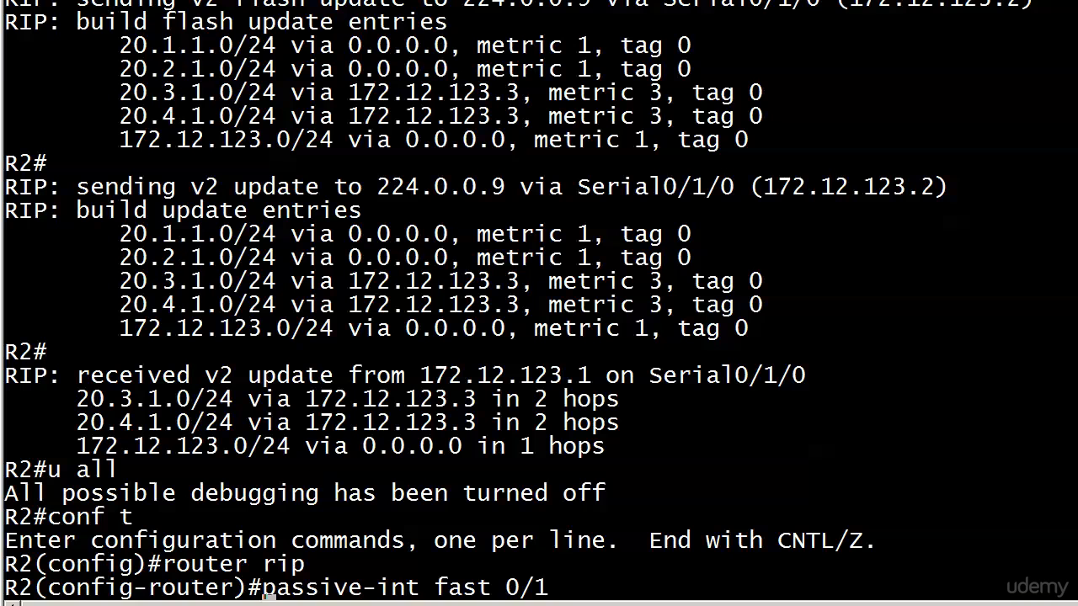
{"action": "type", "text": "no"}
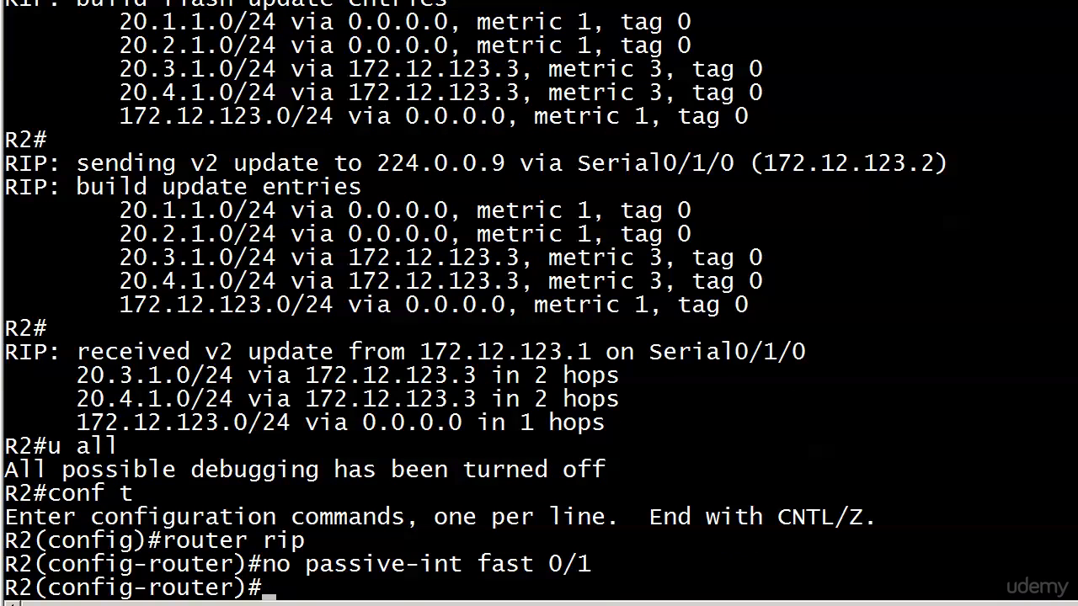
{"action": "type", "text": "show ip protocol"}
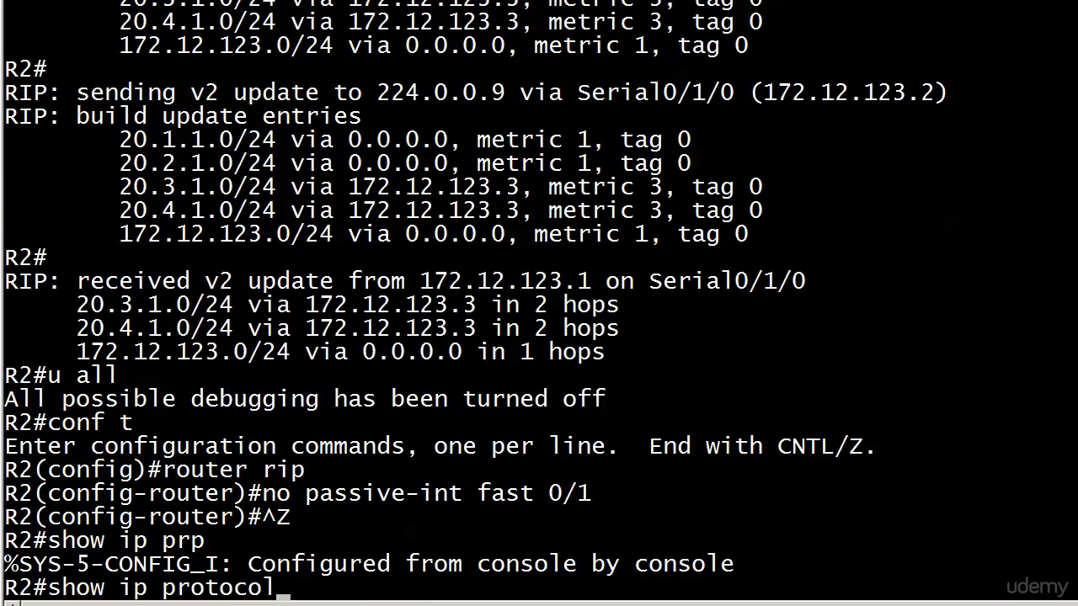
- Confirm show ip protocols lists only FastEthernet0/0 as passive, then re-enable RIP debugging
{"action": "key", "text": "Return"}
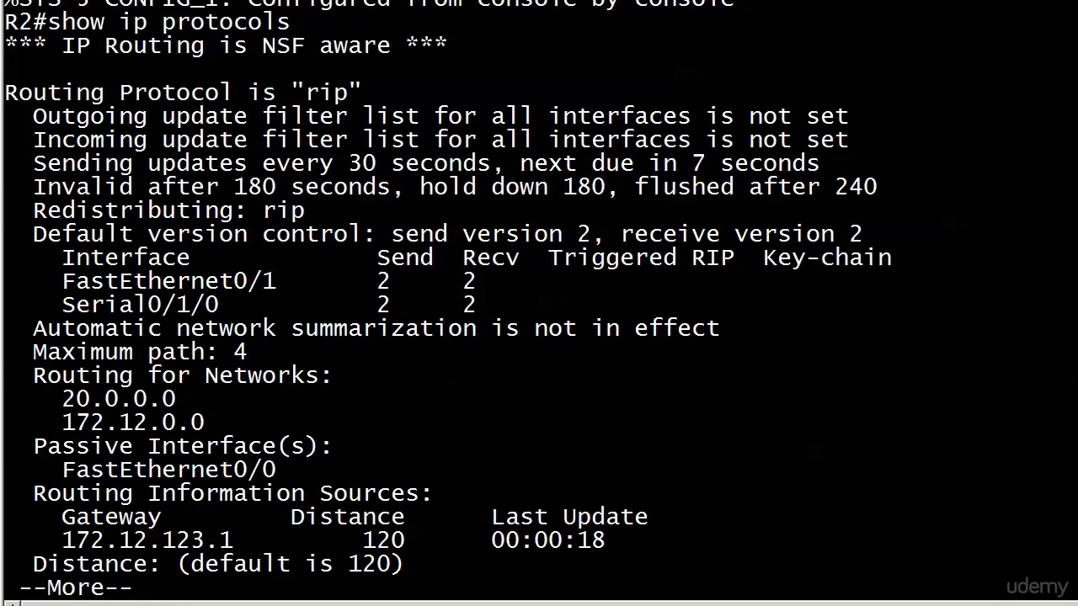
{"action": "key", "text": "space"}
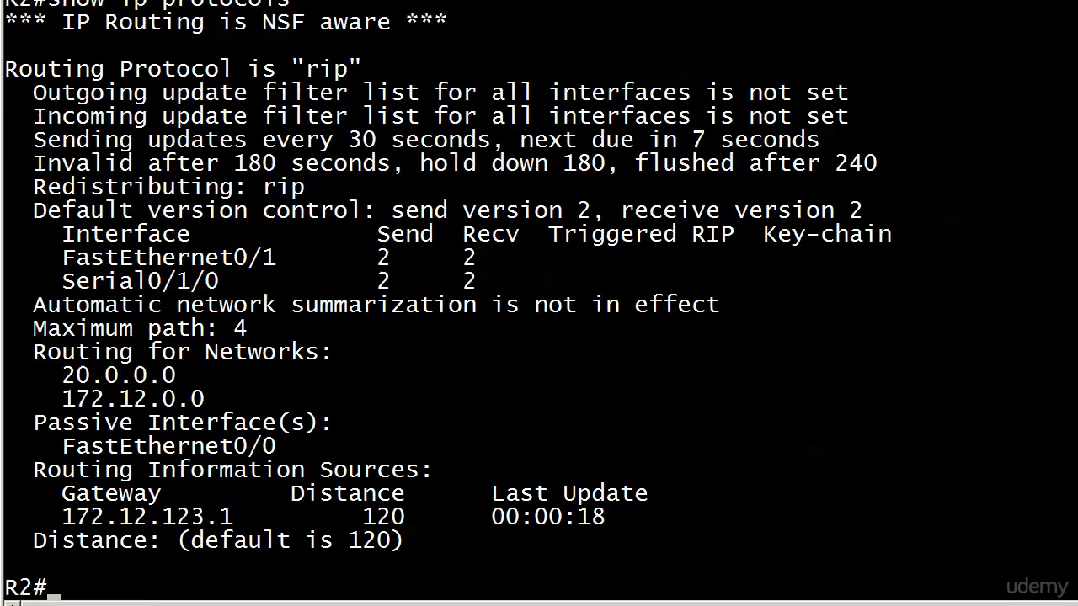
{"action": "type", "text": "c"}
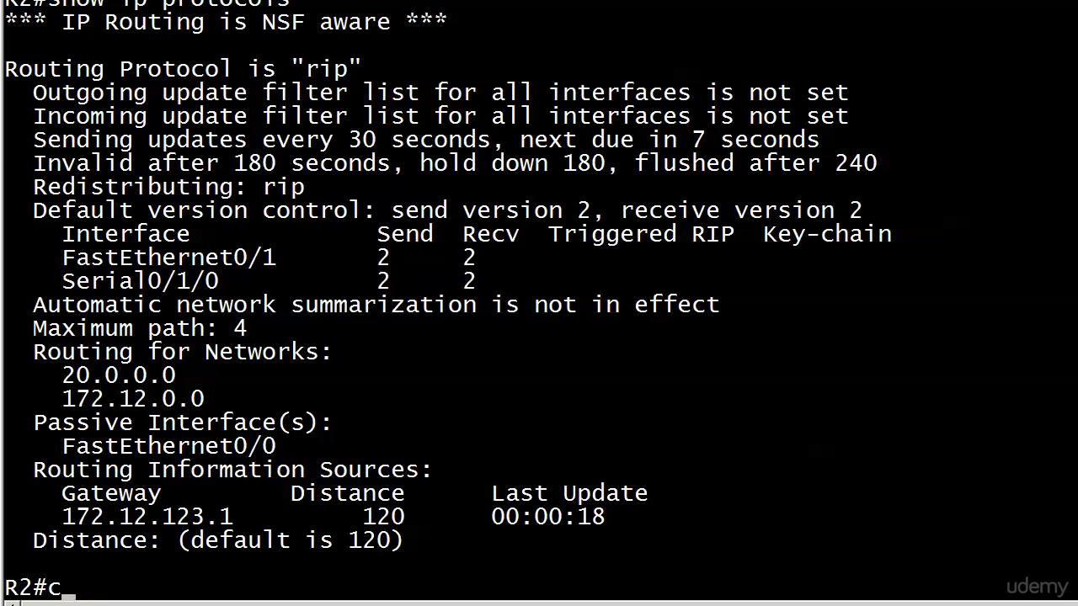
{"action": "type", "text": "debug ip rip"}
{"action": "type", "text": "clear ip route *"}
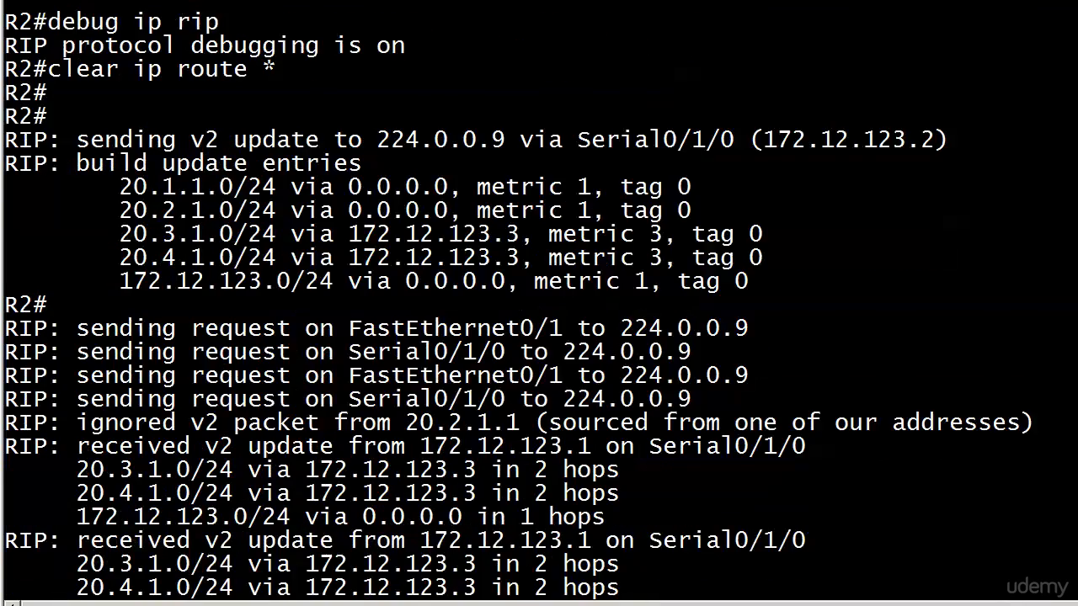
- Scroll the RIP debug output to see flash updates going out FastEthernet0/1
{"action": "scroll", "scroll_direction": "down", "scroll_amount": 3}
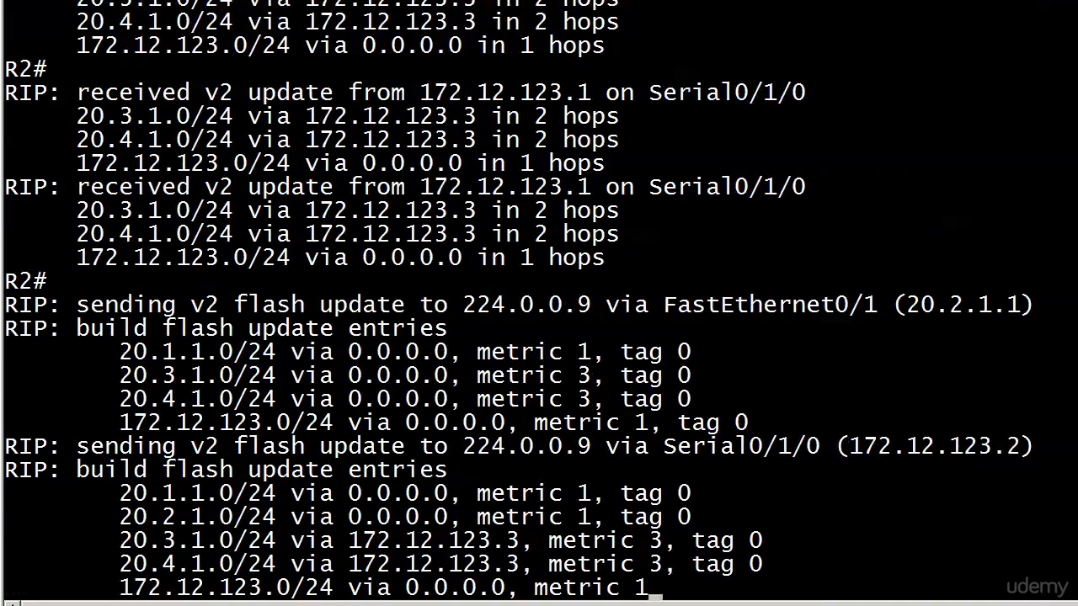
{"action": "scroll", "scroll_direction": "down", "scroll_amount": 3}
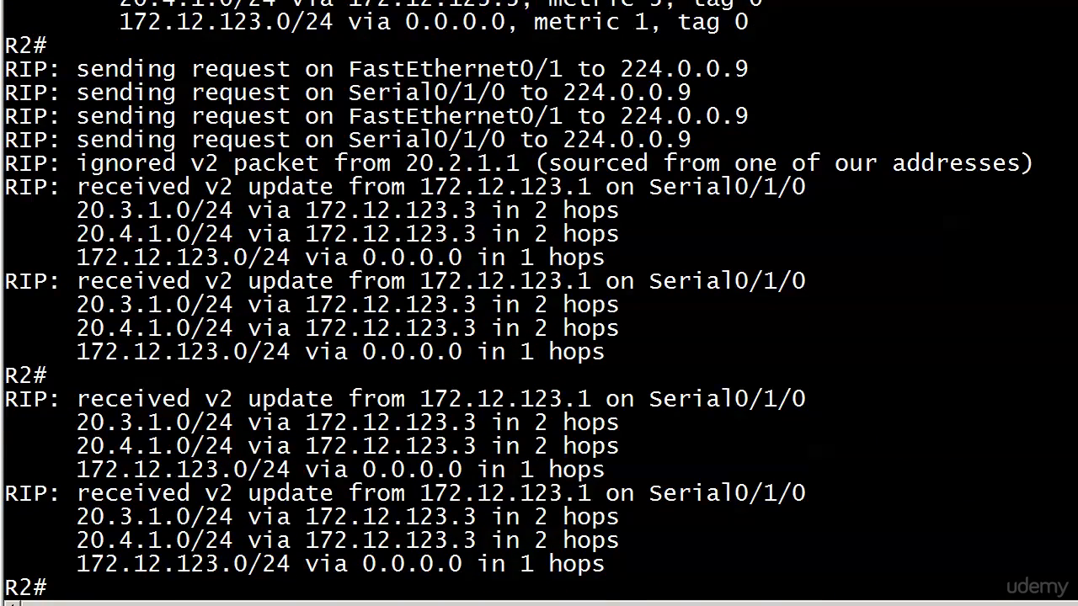
{"action": "scroll", "scroll_direction": "down", "scroll_amount": 3}
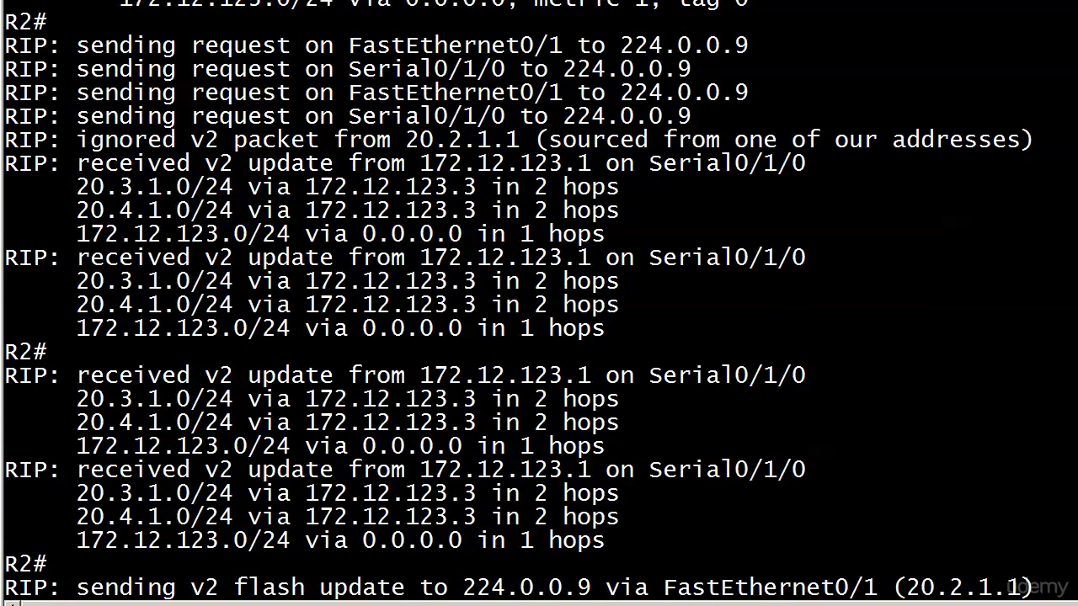
{"action": "scroll", "scroll_direction": "down", "scroll_amount": 3}
{"action": "type", "text": "conf t"}
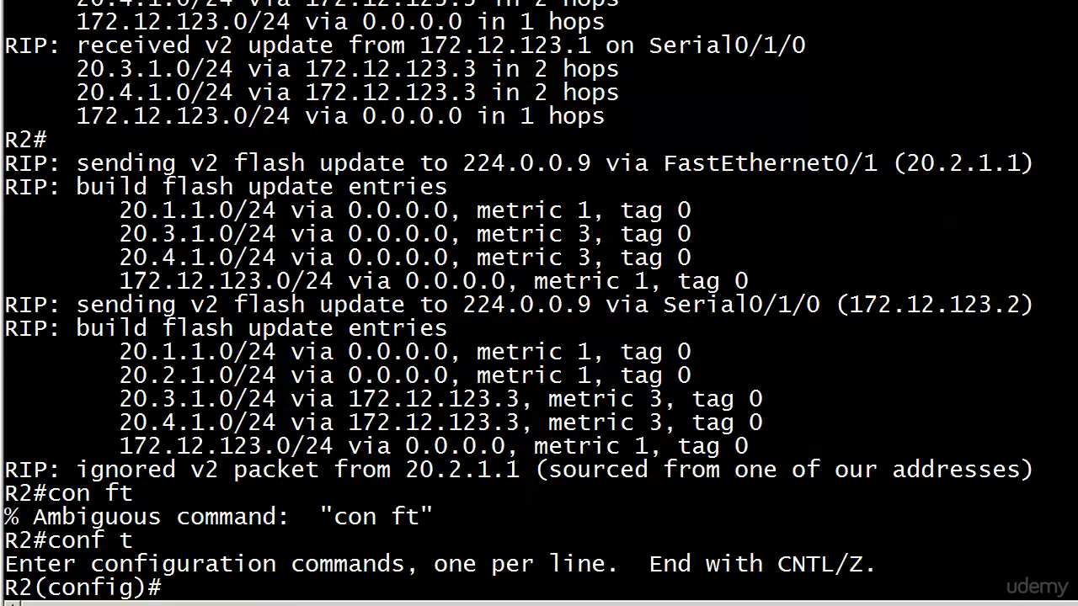
- Set passive-interface FastEthernet0/1 under R2's router rip, then run a clear ip command
{"action": "type", "text": "router rip"}
{"action": "type", "text": "passive-int"}
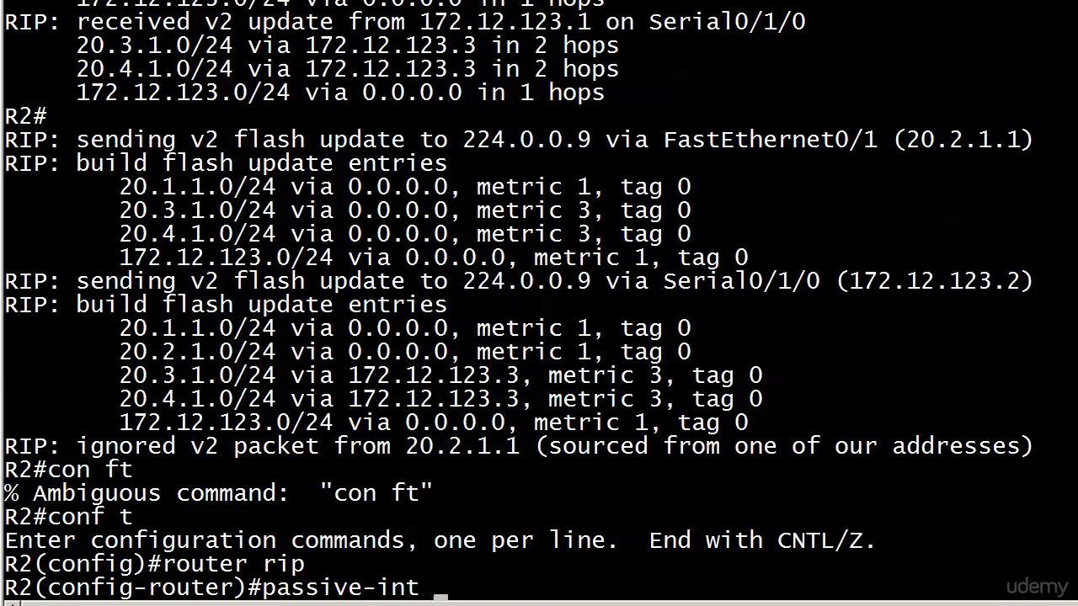
{"action": "type", "text": "fast 0/1"}
{"action": "type", "text": "u all"}
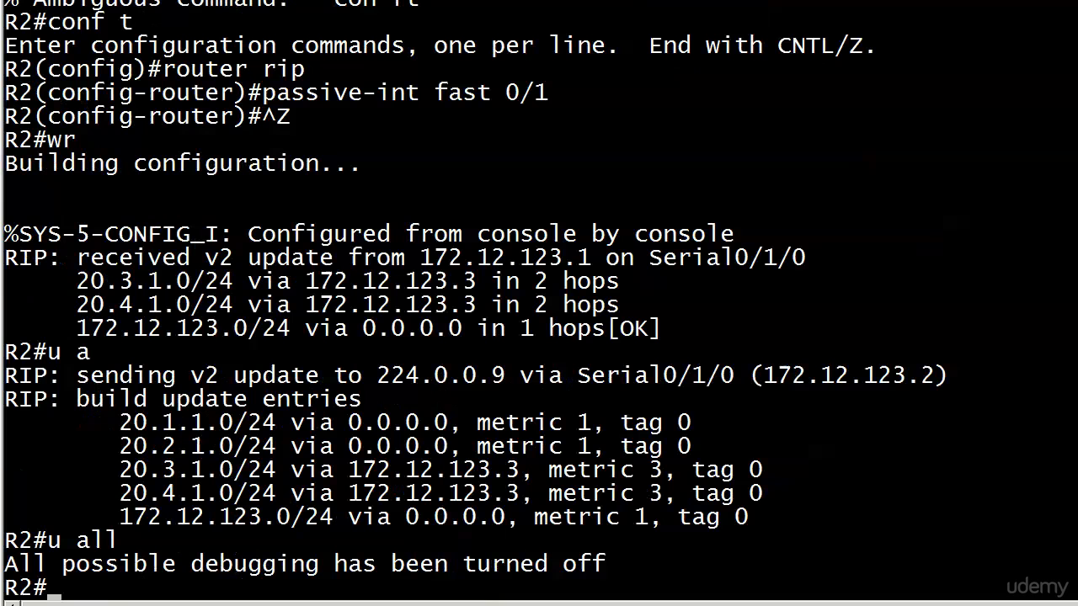
{"action": "type", "text": "clear ip"}
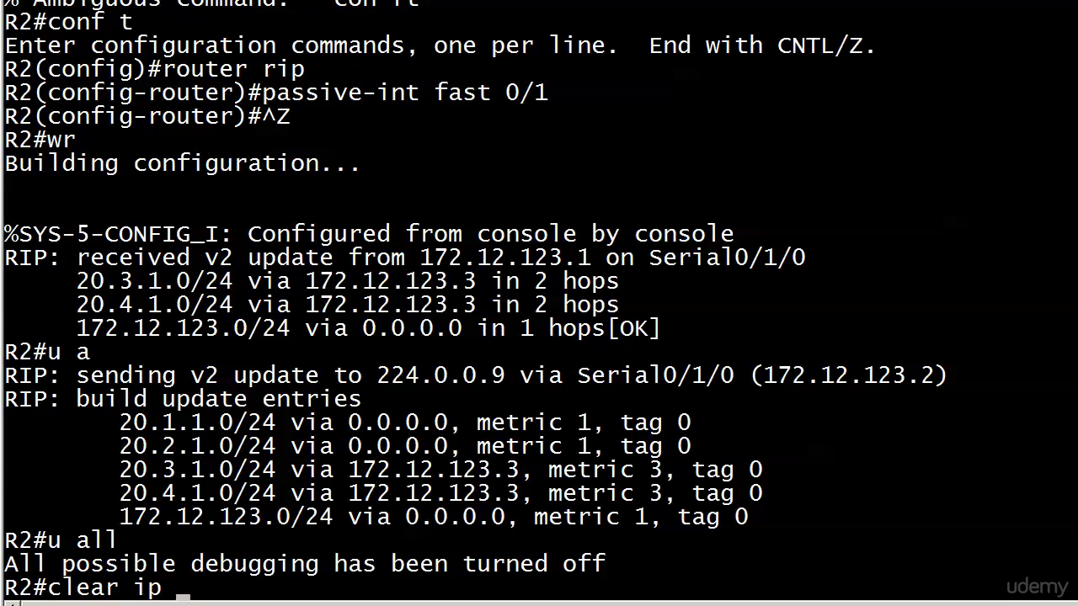
{"action": "key", "text": "Return"}
{"action": "type", "text": "show ip route ri"}
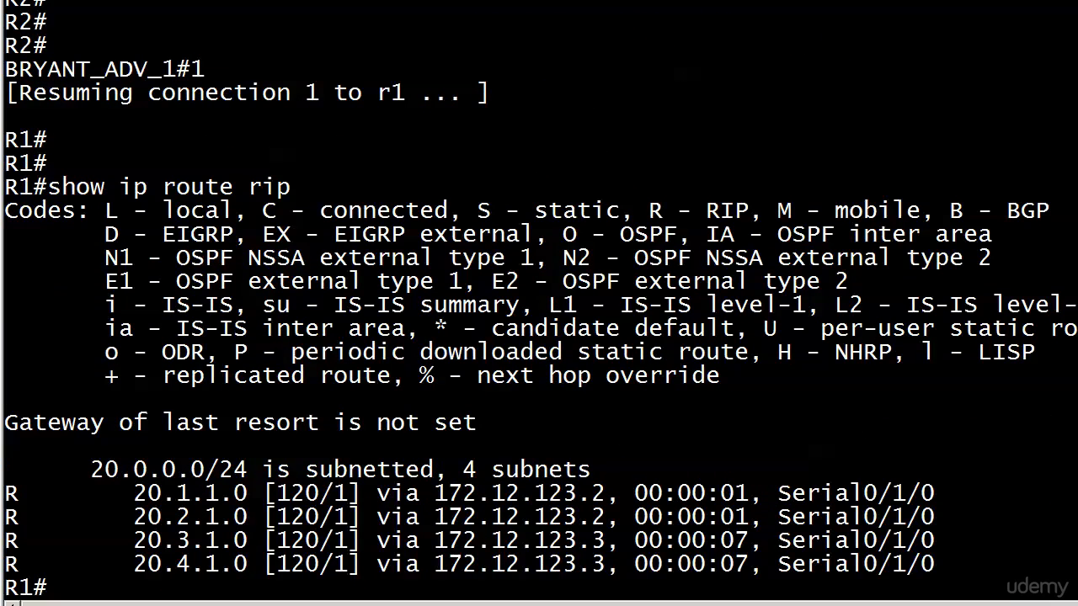
- Ping 20.1.1.1 and 20.2.1.1 from R1 to confirm the subnets are reachable
{"action": "type", "text": "ping 20.2.1.1"}
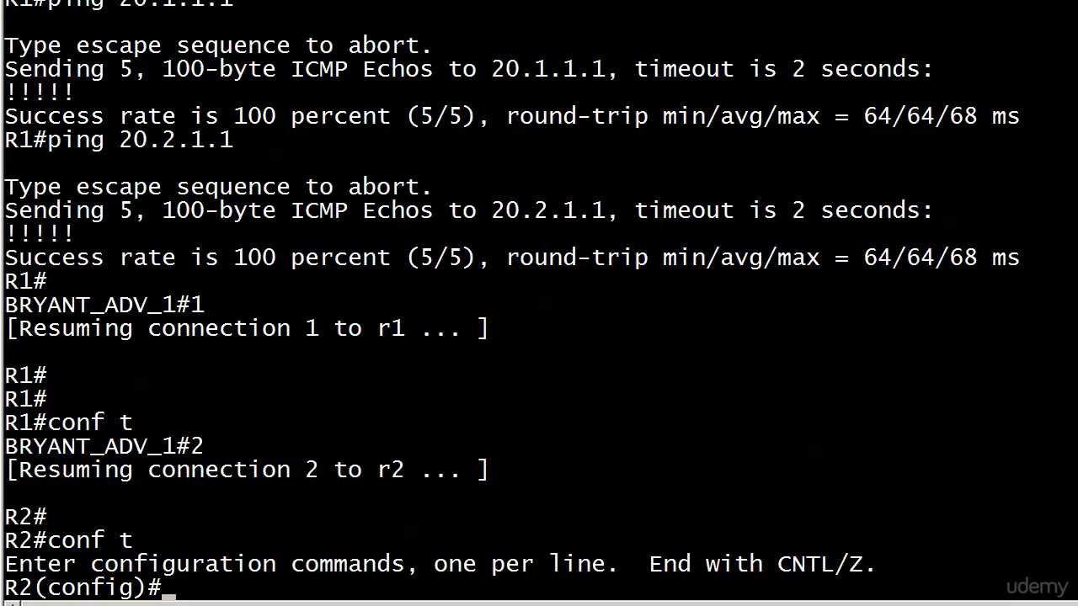
- Apply 'passive-interface default' under router rip and begin a 'no passive-interface' command
{"action": "type", "text": "ro"}
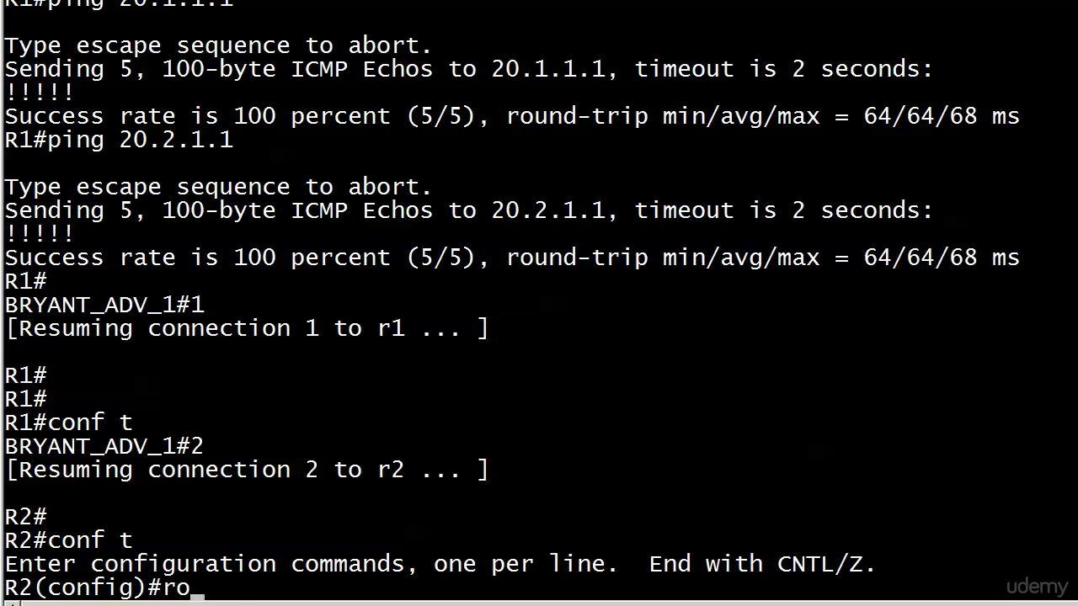
{"action": "type", "text": "router rip"}
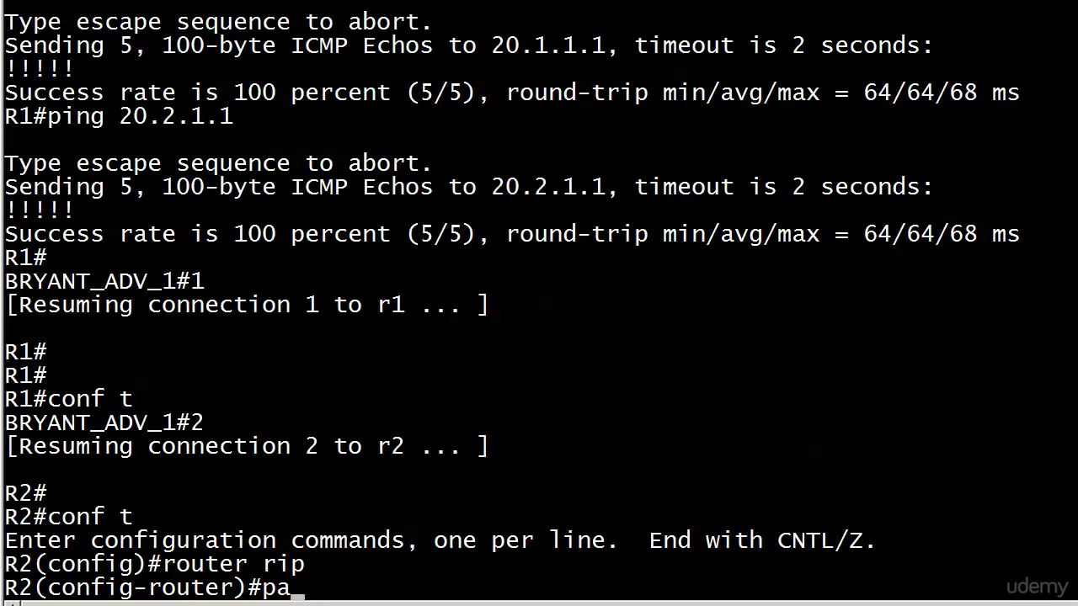
{"action": "type", "text": "ssive-int defa"}
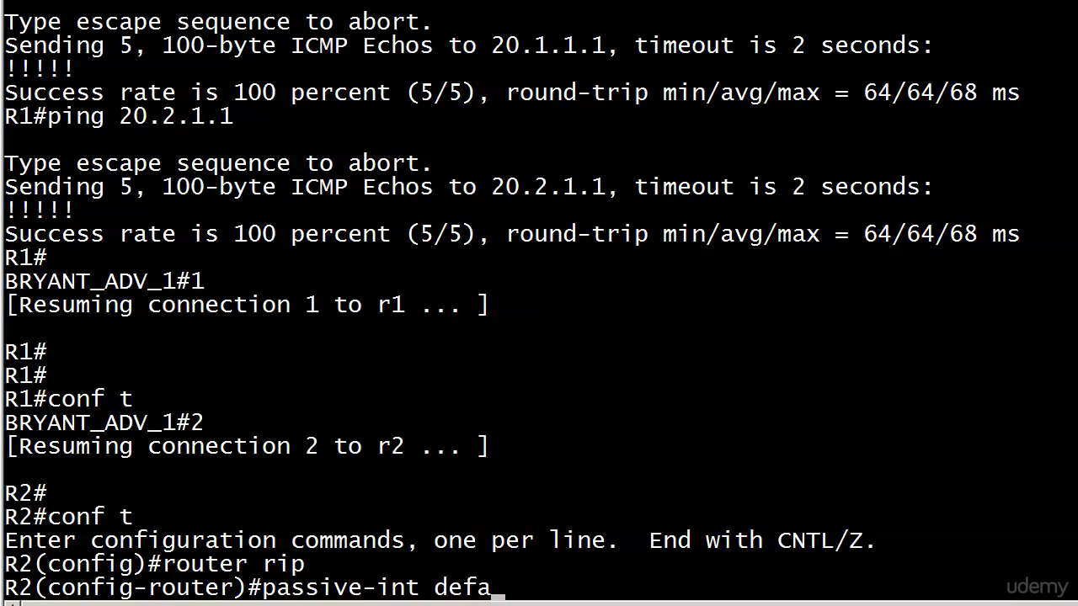
{"action": "type", "text": "ult"}
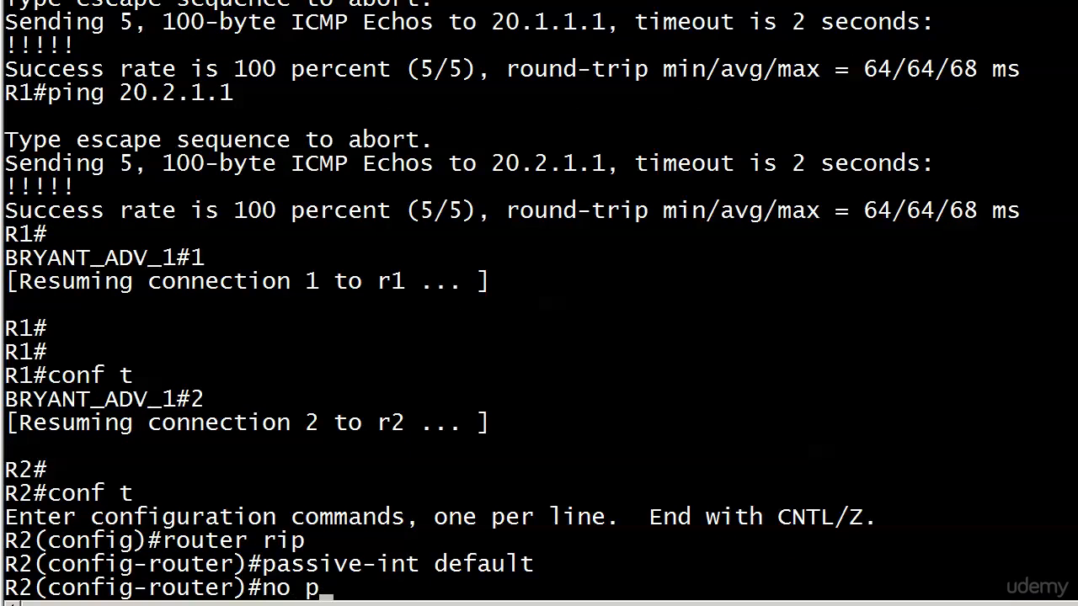
{"action": "type", "text": "assive-in"}
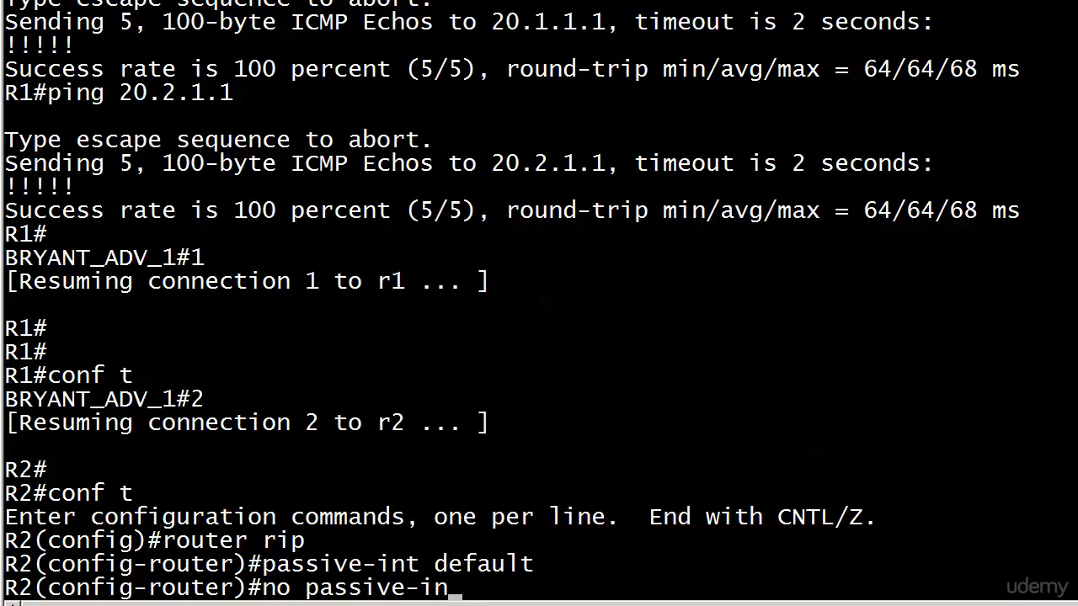